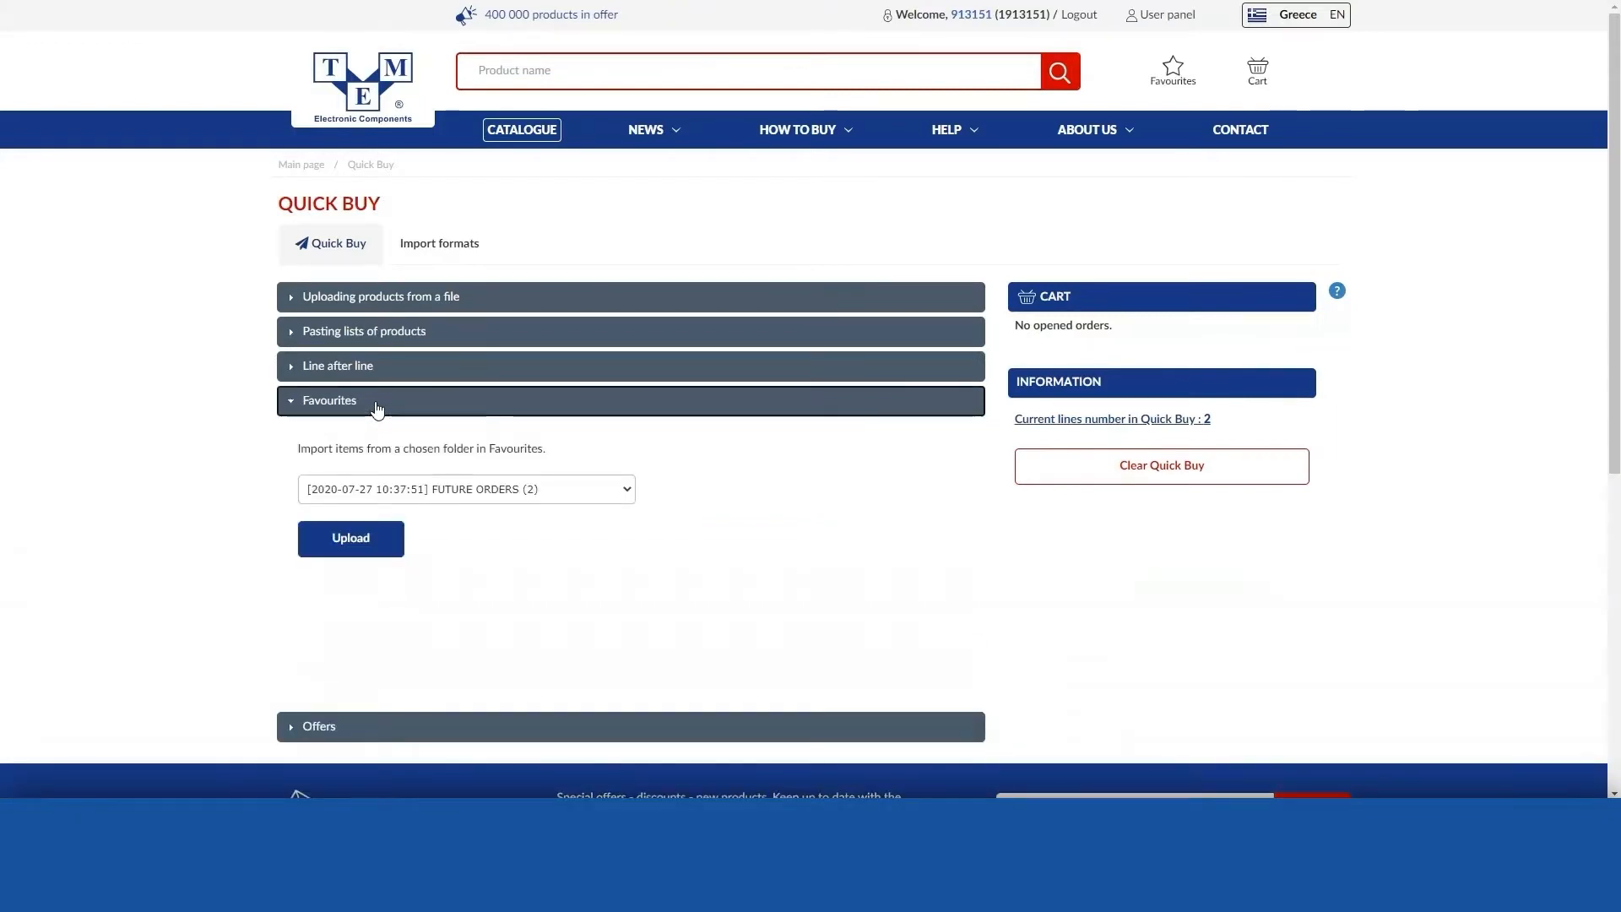
Upload the CURRENT ORDERS favourites folder as 1 set, giving seven product lines.
{"action": "left_click", "coordinate": [465, 489]}
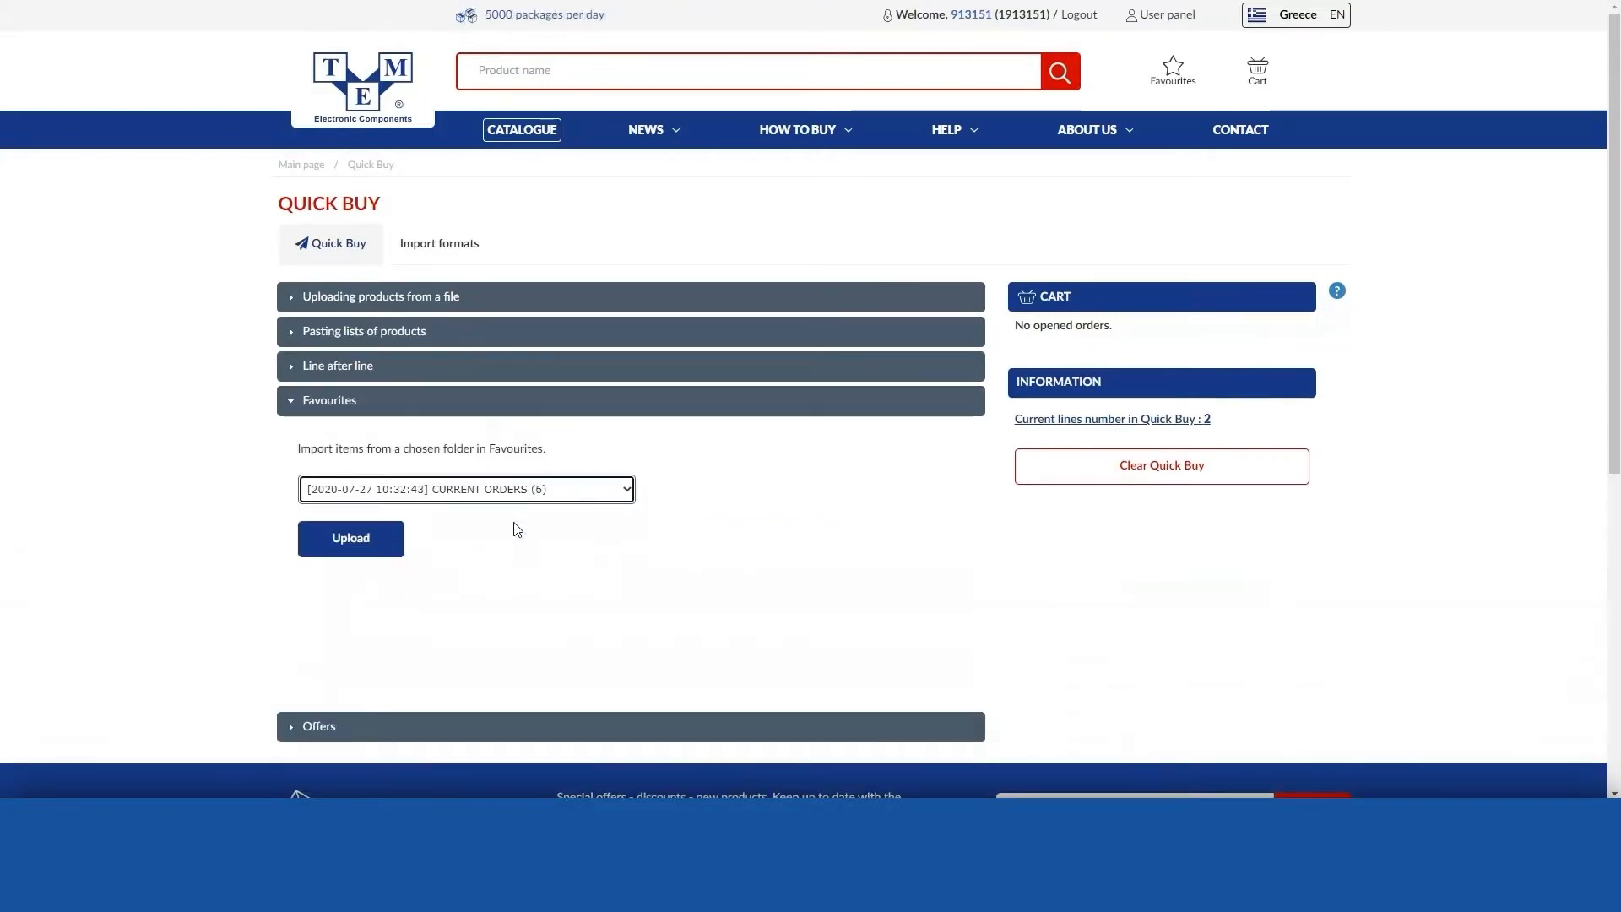
{"action": "left_click", "coordinate": [349, 538]}
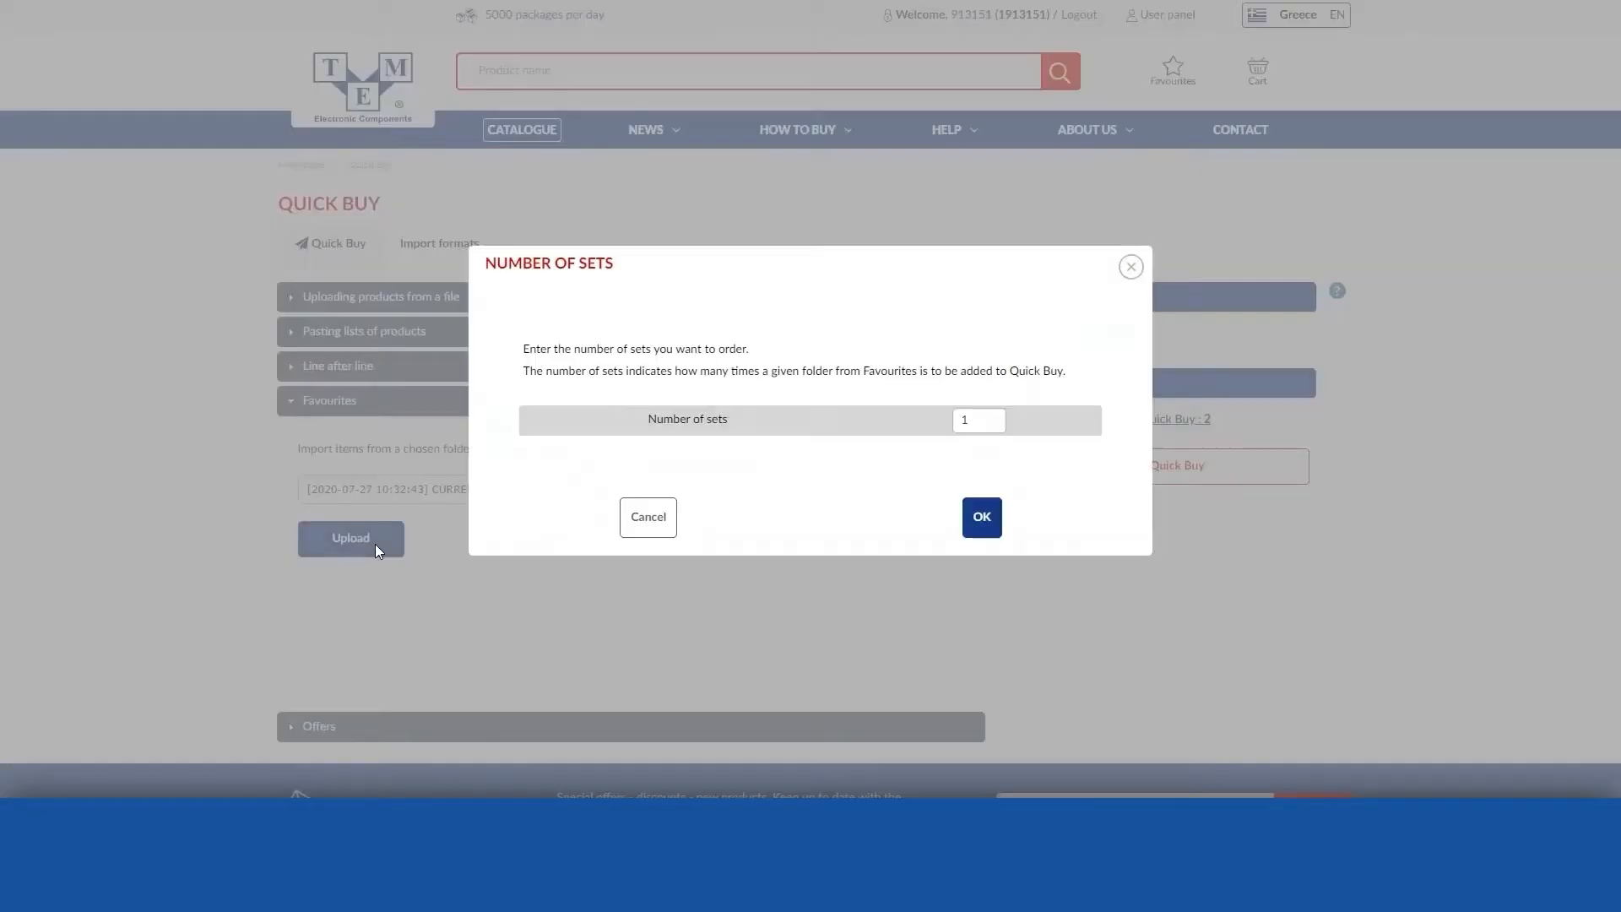
{"action": "left_click", "coordinate": [980, 516]}
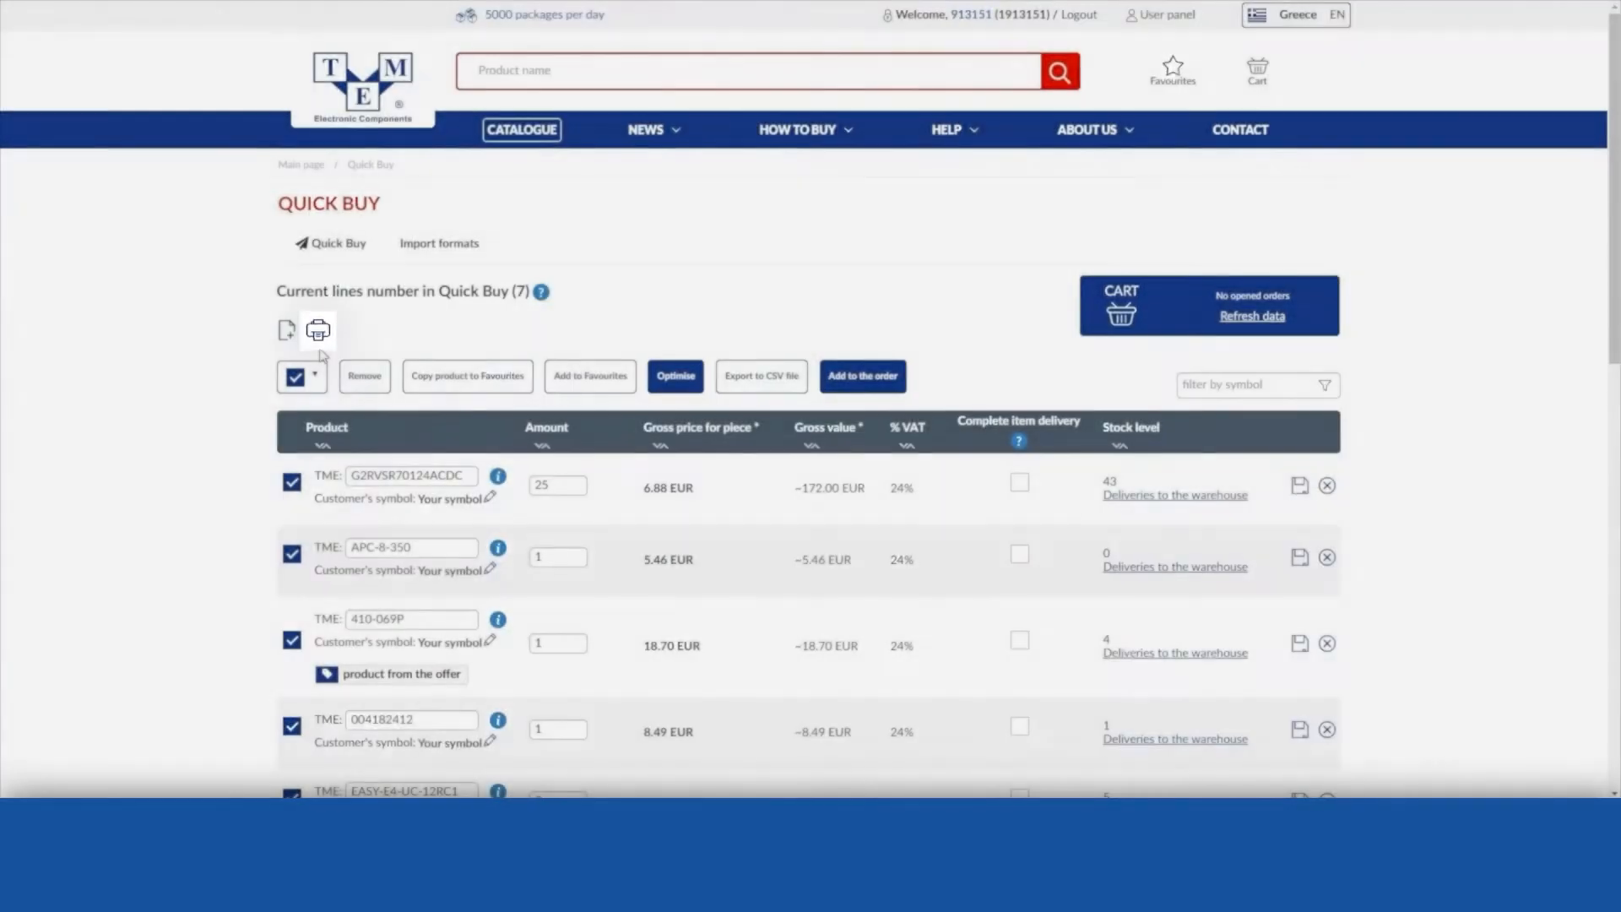
Tick the unwanted product lines, including 410-069P, for removal.
{"action": "left_click", "coordinate": [317, 328]}
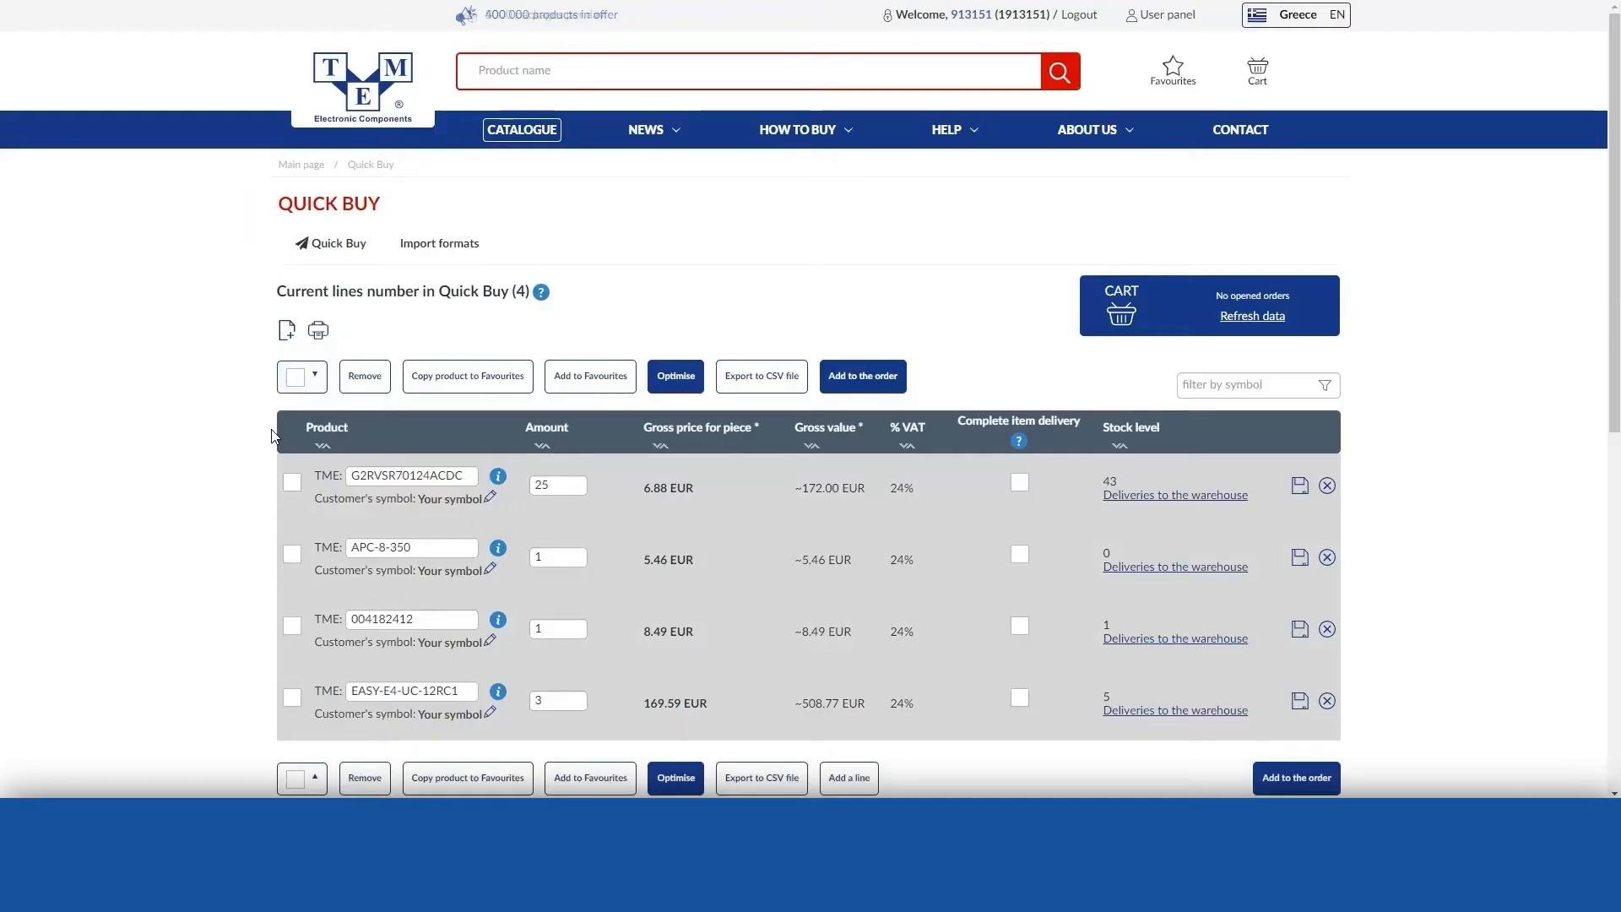
Tick APC-8-350, remove it, and confirm the deletion.
{"action": "left_click", "coordinate": [293, 555]}
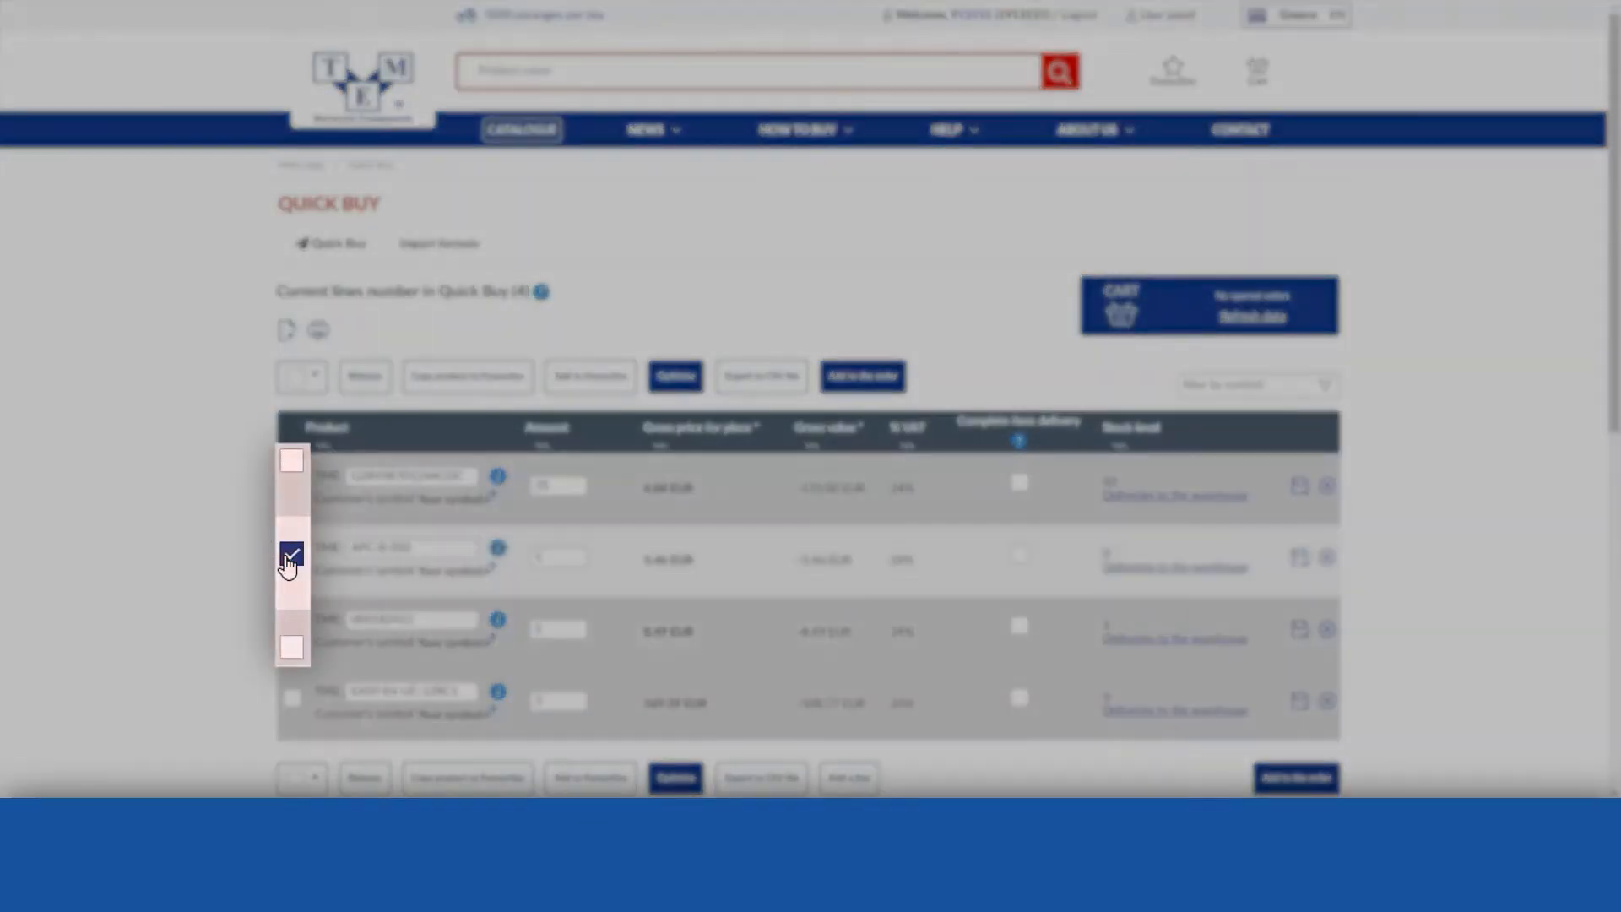
{"action": "left_click", "coordinate": [292, 556]}
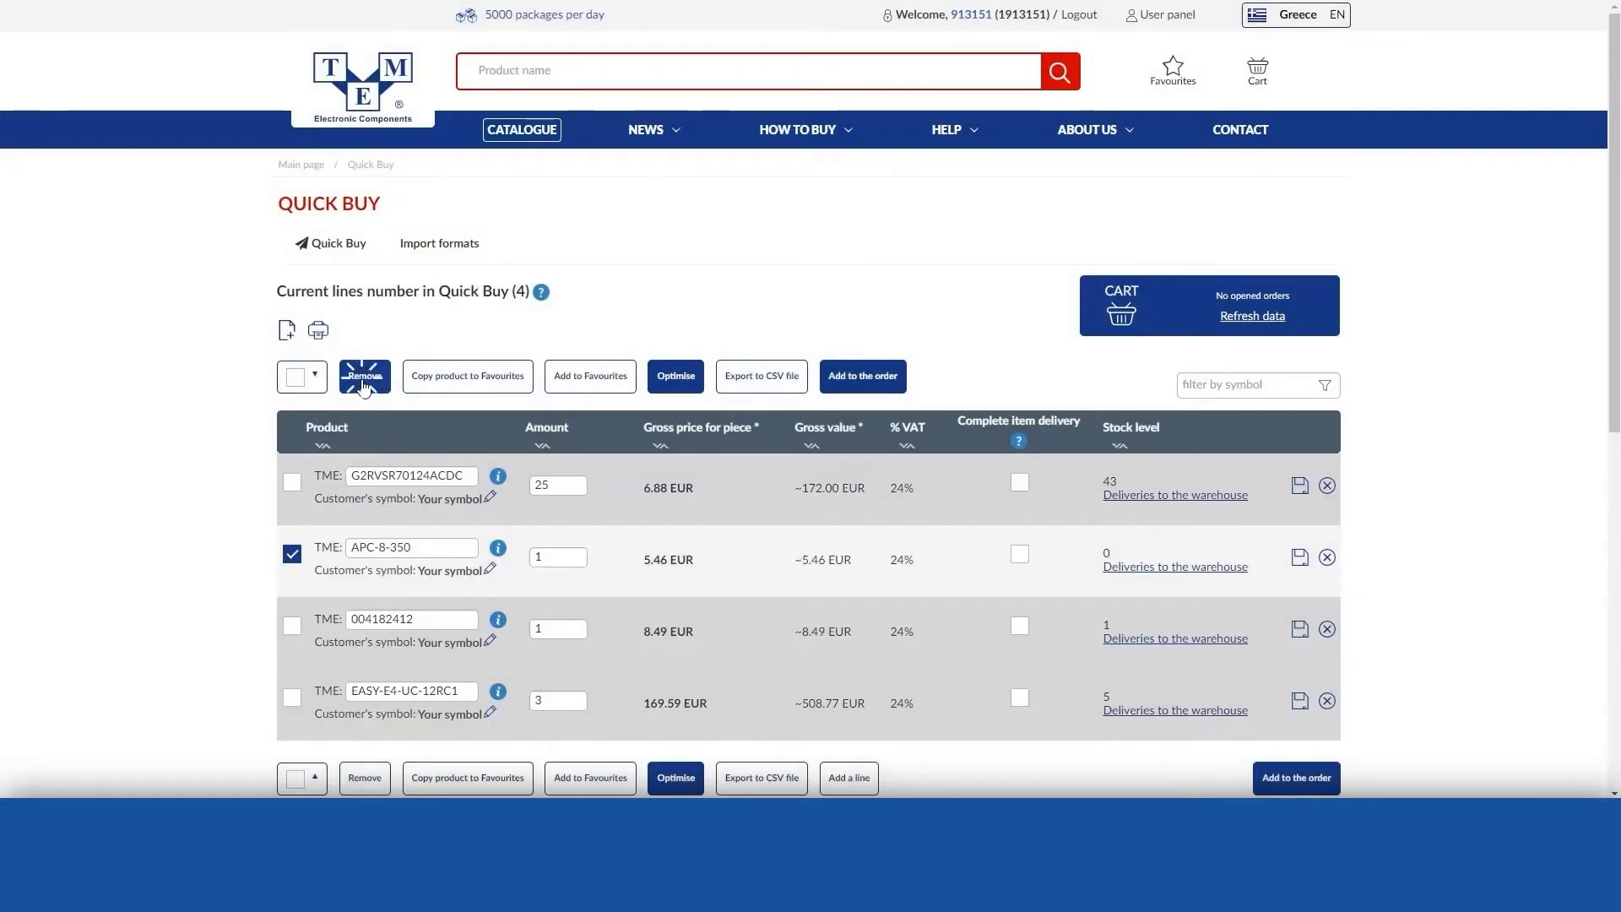
{"action": "left_click", "coordinate": [364, 374]}
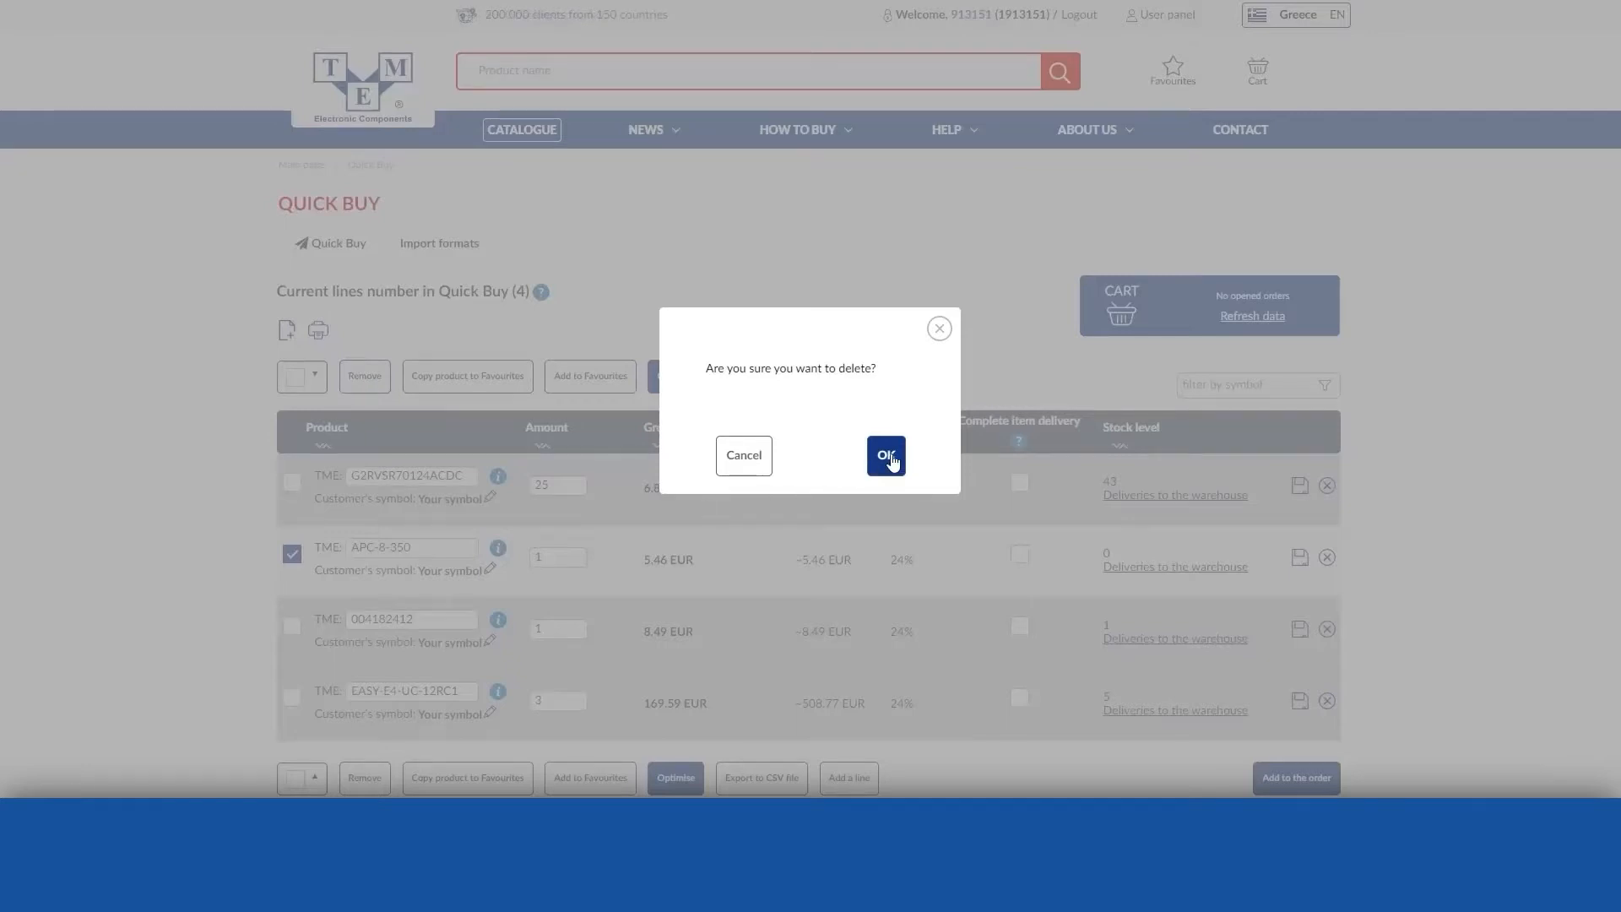
{"action": "left_click", "coordinate": [884, 455]}
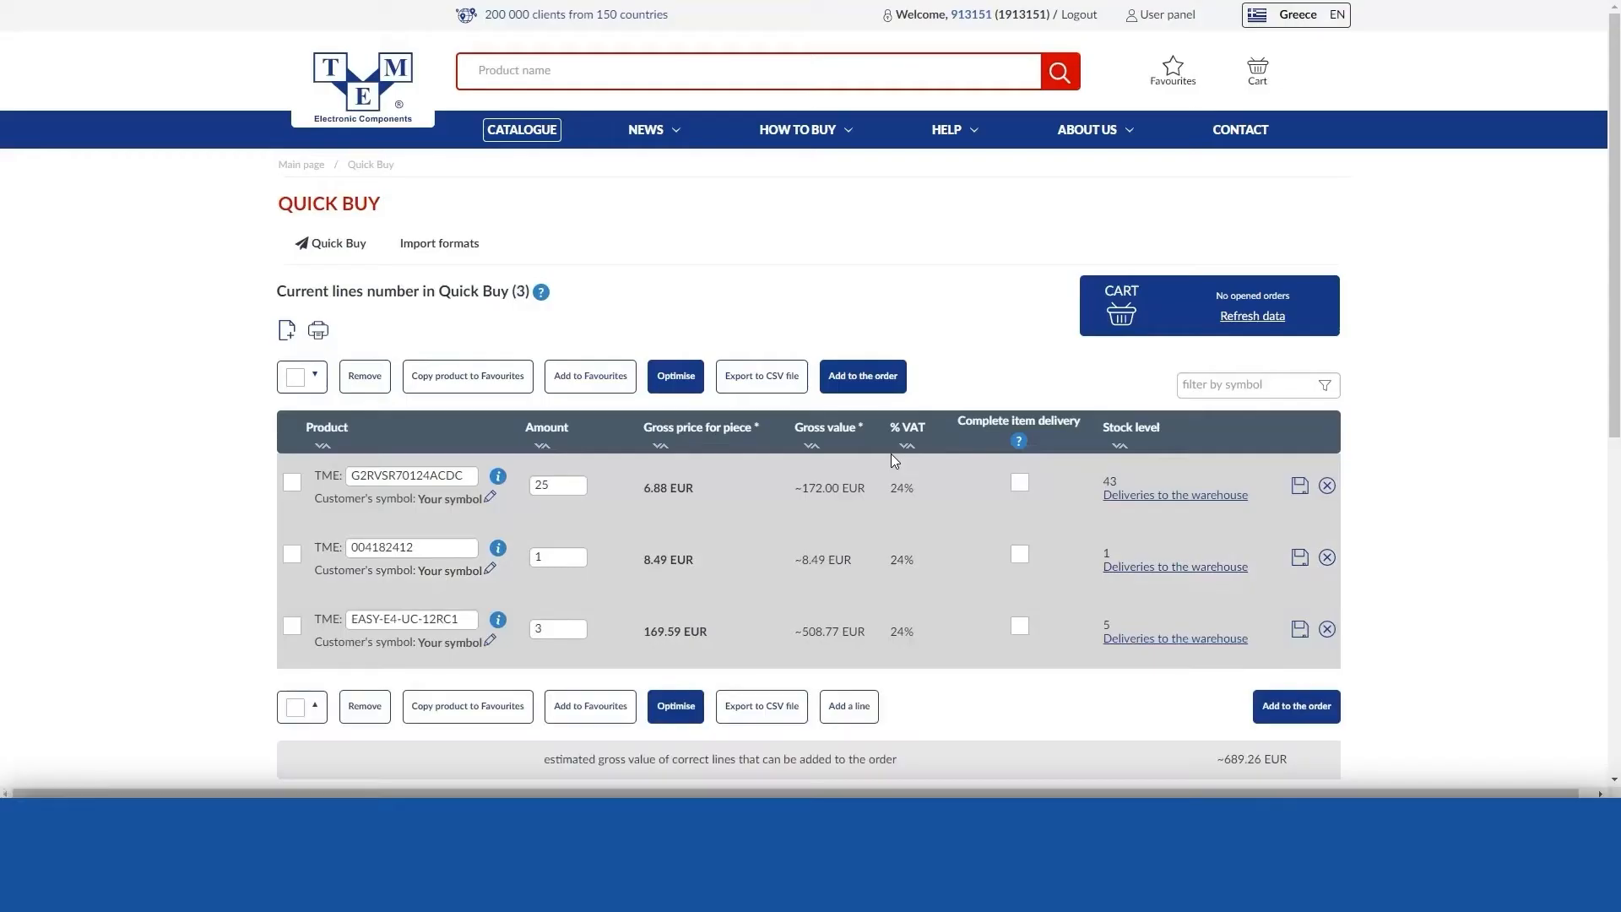
{"action": "left_click", "coordinate": [847, 706]}
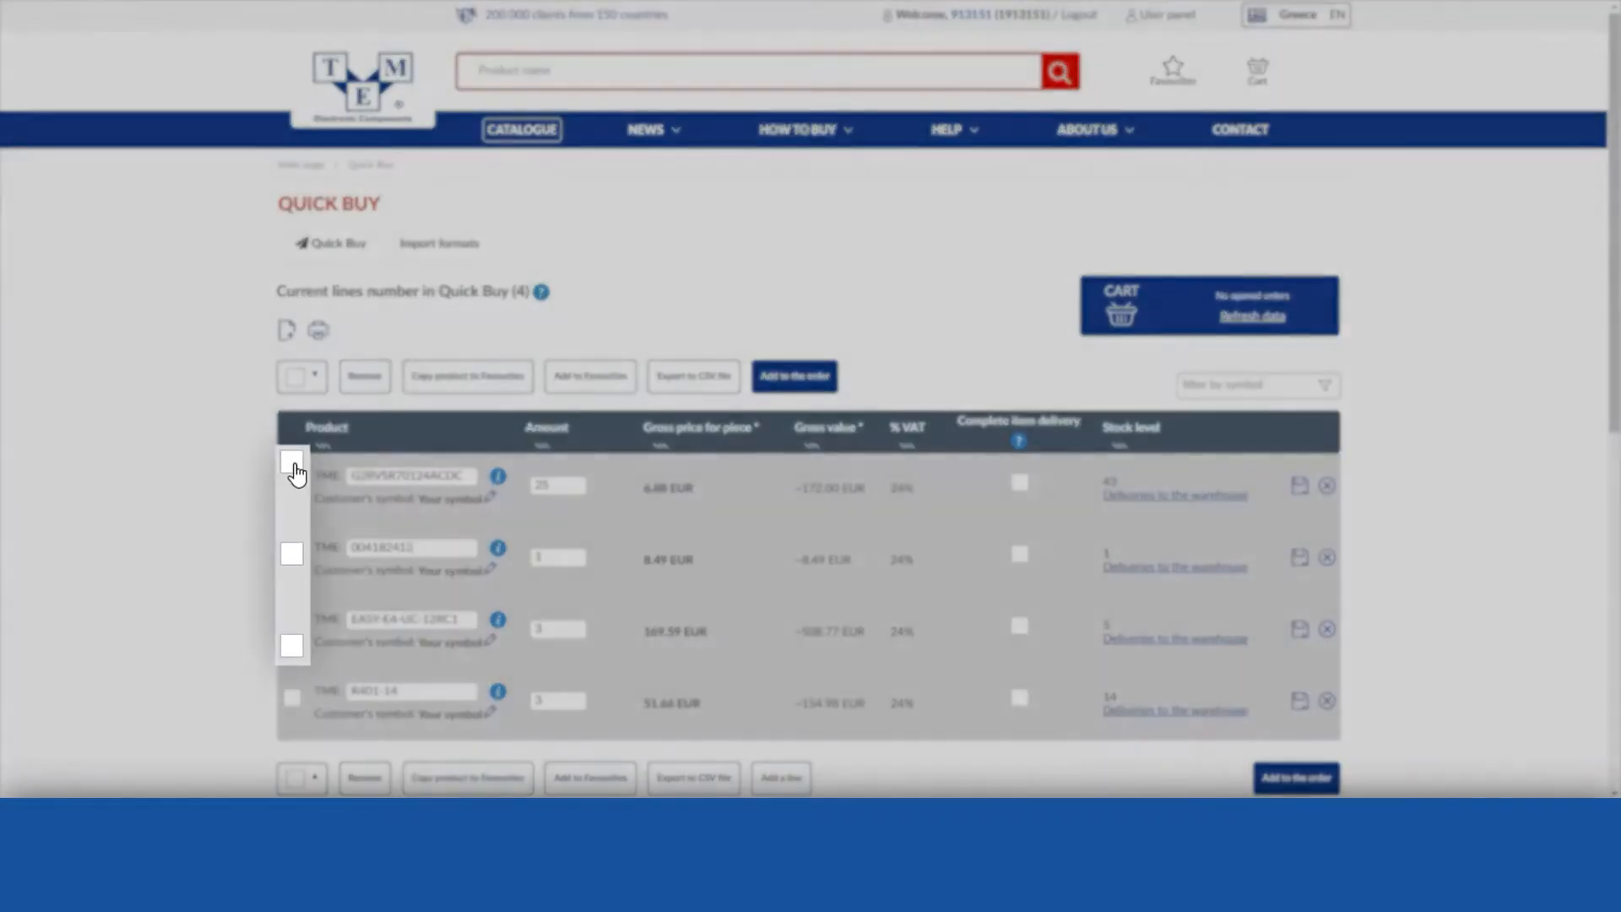
Tick G2RVSR70124ACDC and 004182412 and confirm copying them into FUTURE ORDERS.
{"action": "left_click", "coordinate": [291, 556]}
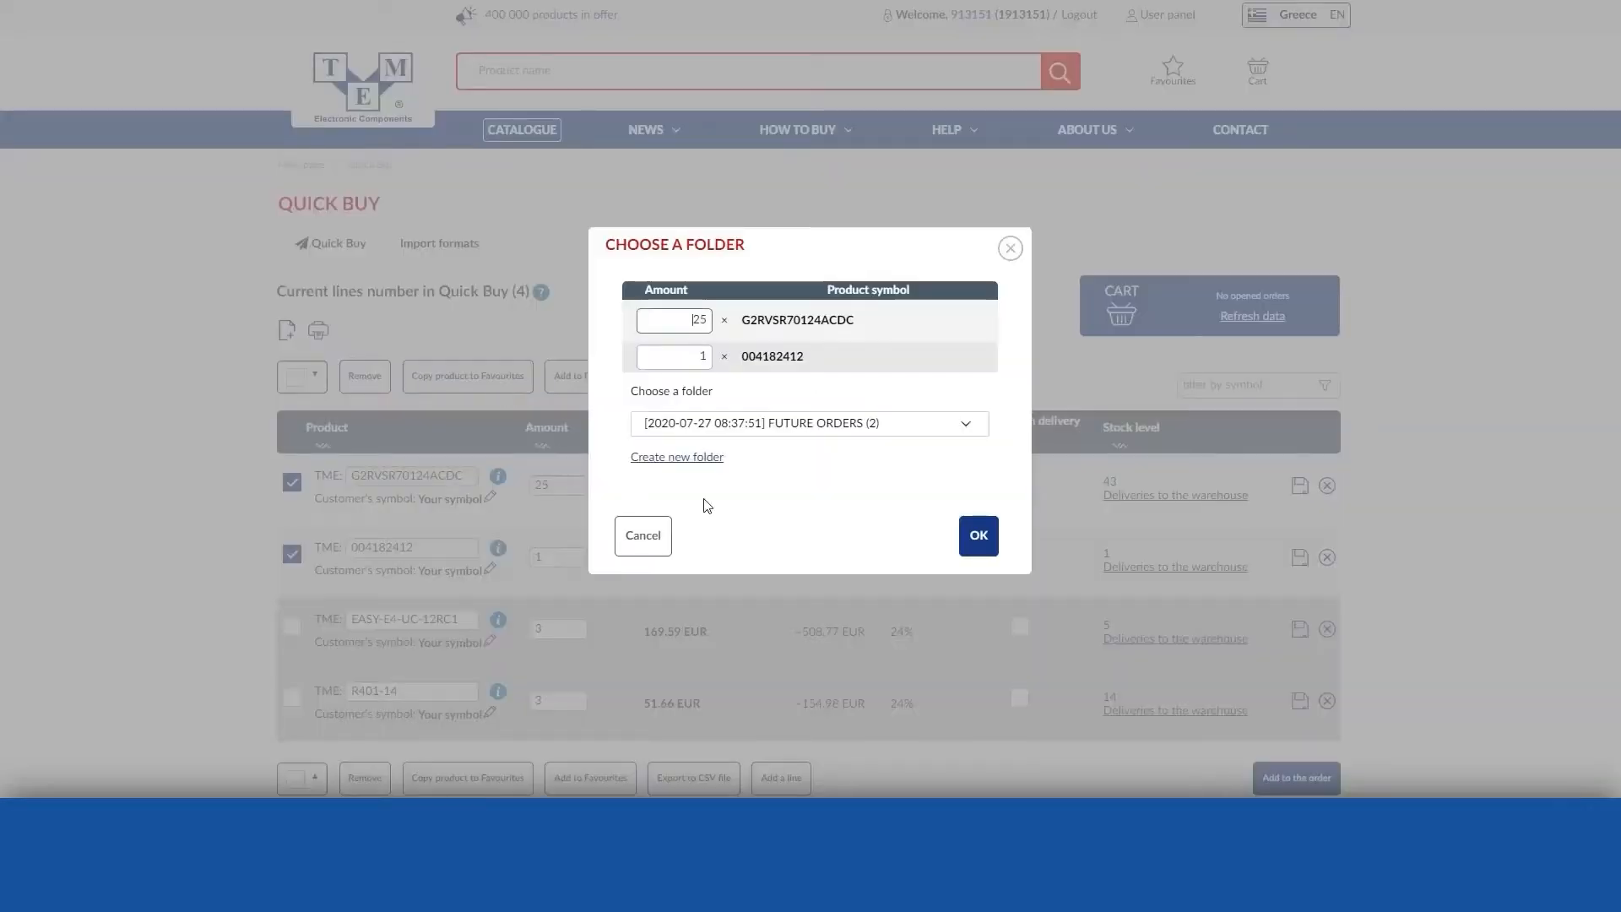
{"action": "mouse_move", "coordinate": [844, 536]}
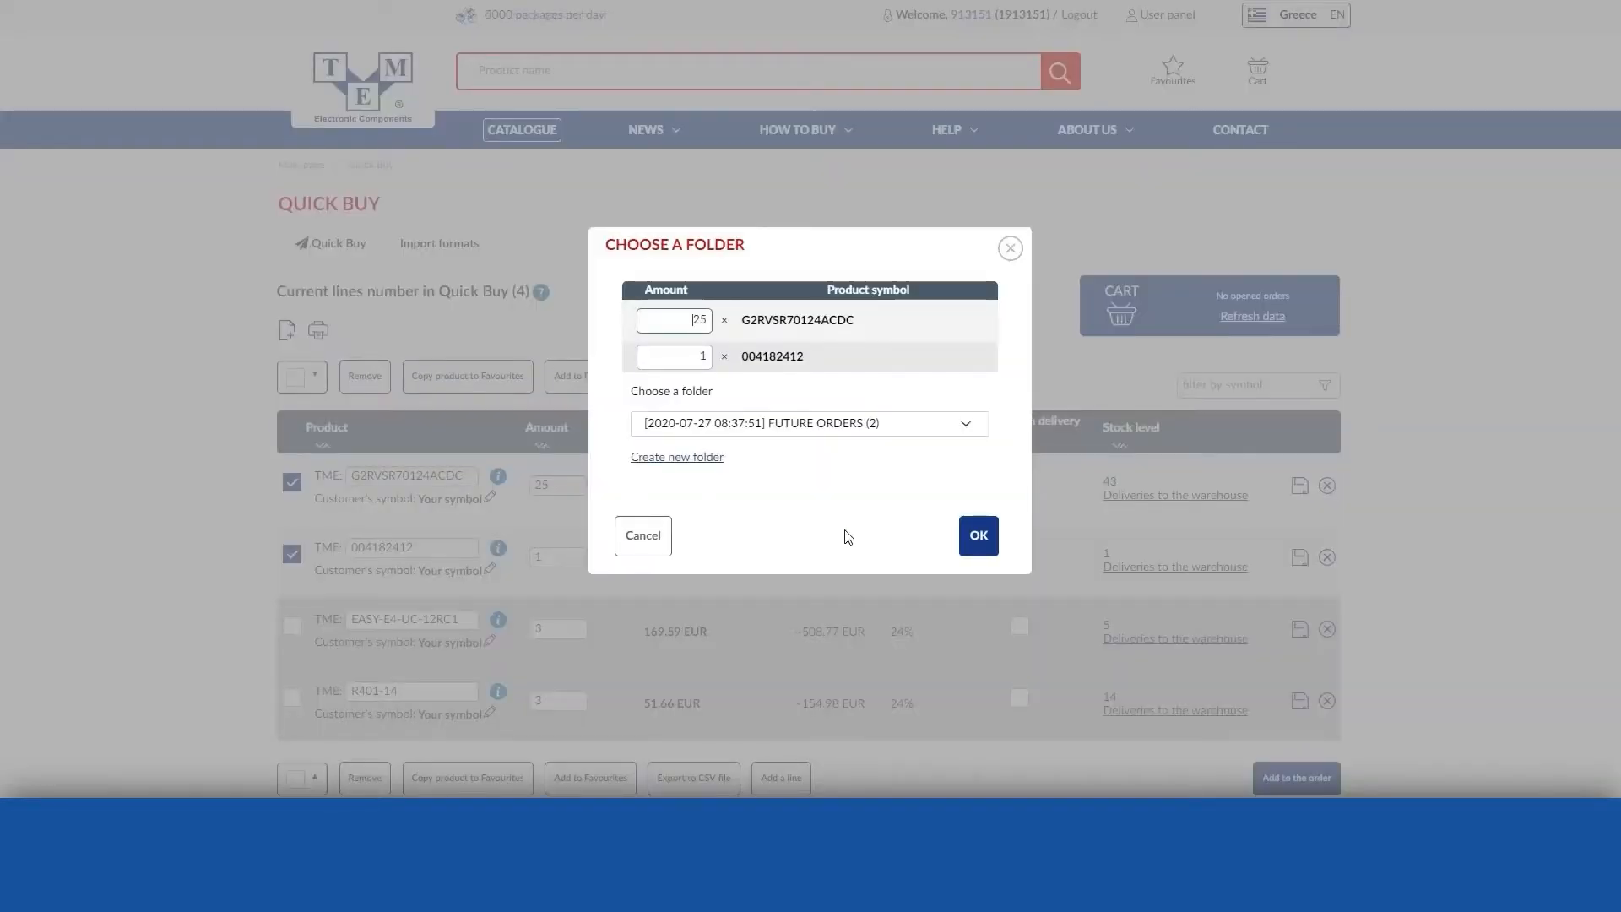
{"action": "left_click", "coordinate": [641, 535]}
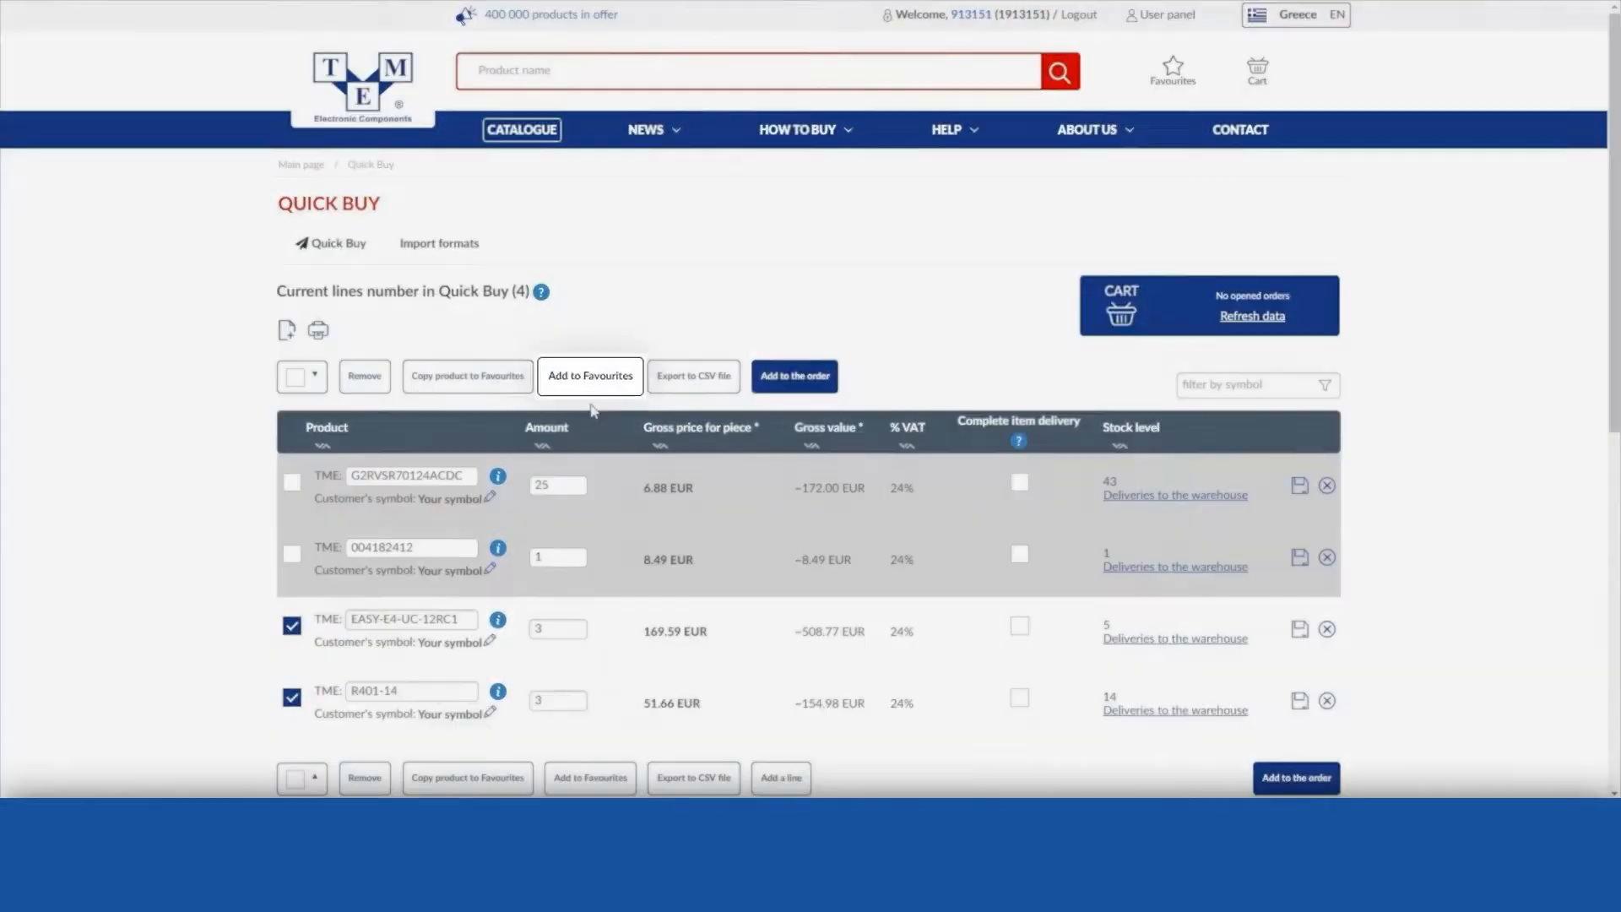
Add EASY-E4-UC-12RC1 and R401-14 to Favourites in the CURRENT ORDERS folder.
{"action": "left_click", "coordinate": [589, 375]}
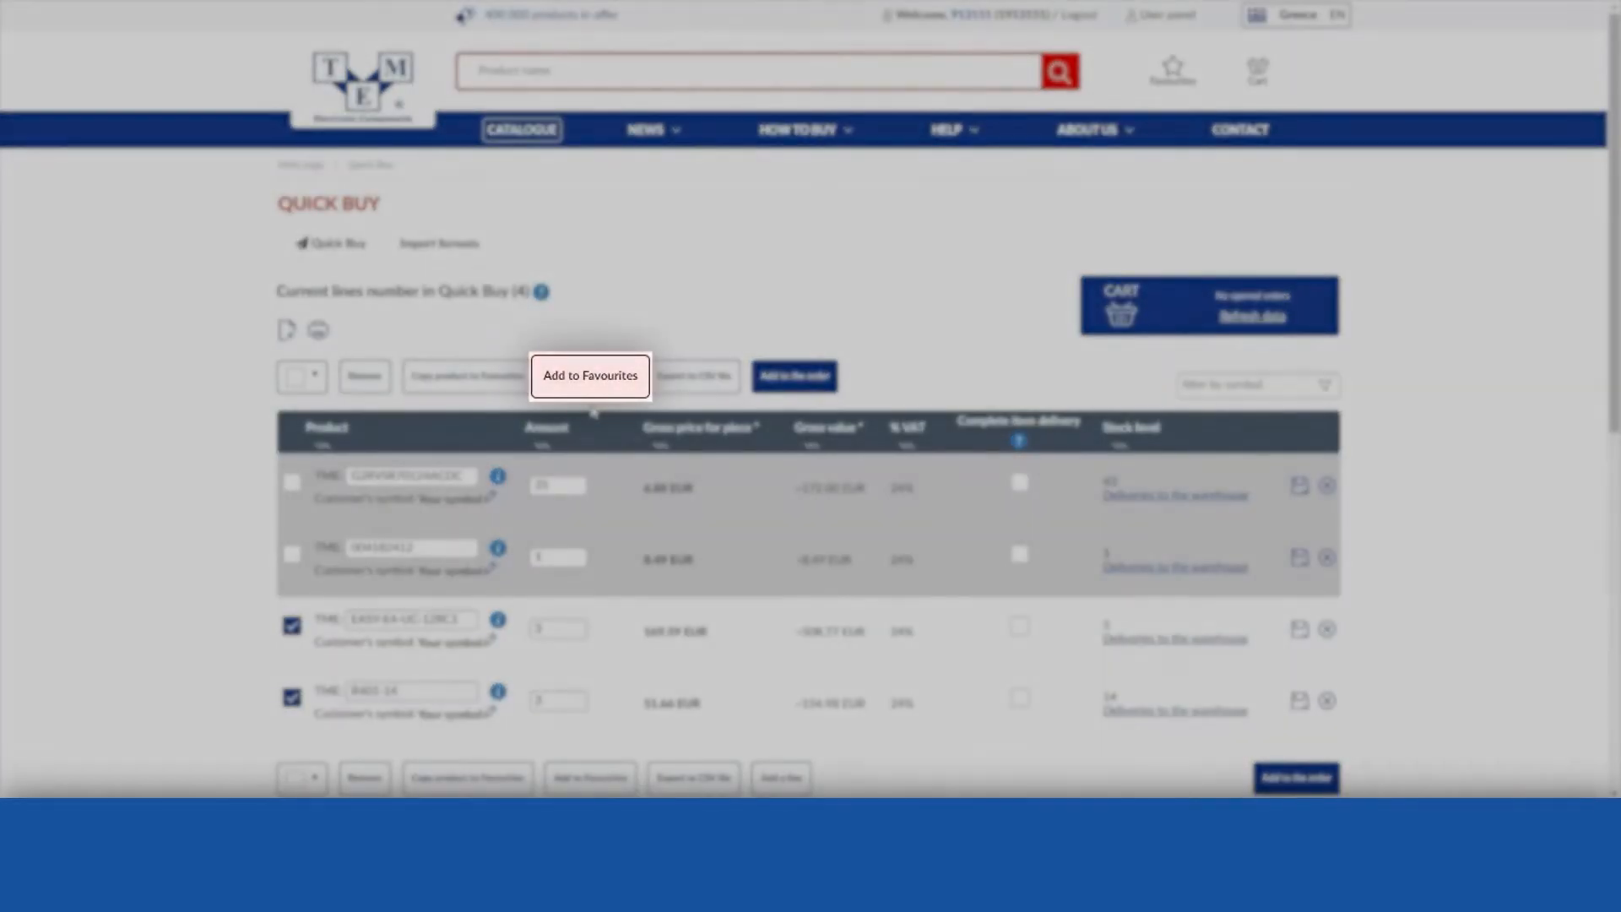
{"action": "left_click", "coordinate": [589, 375]}
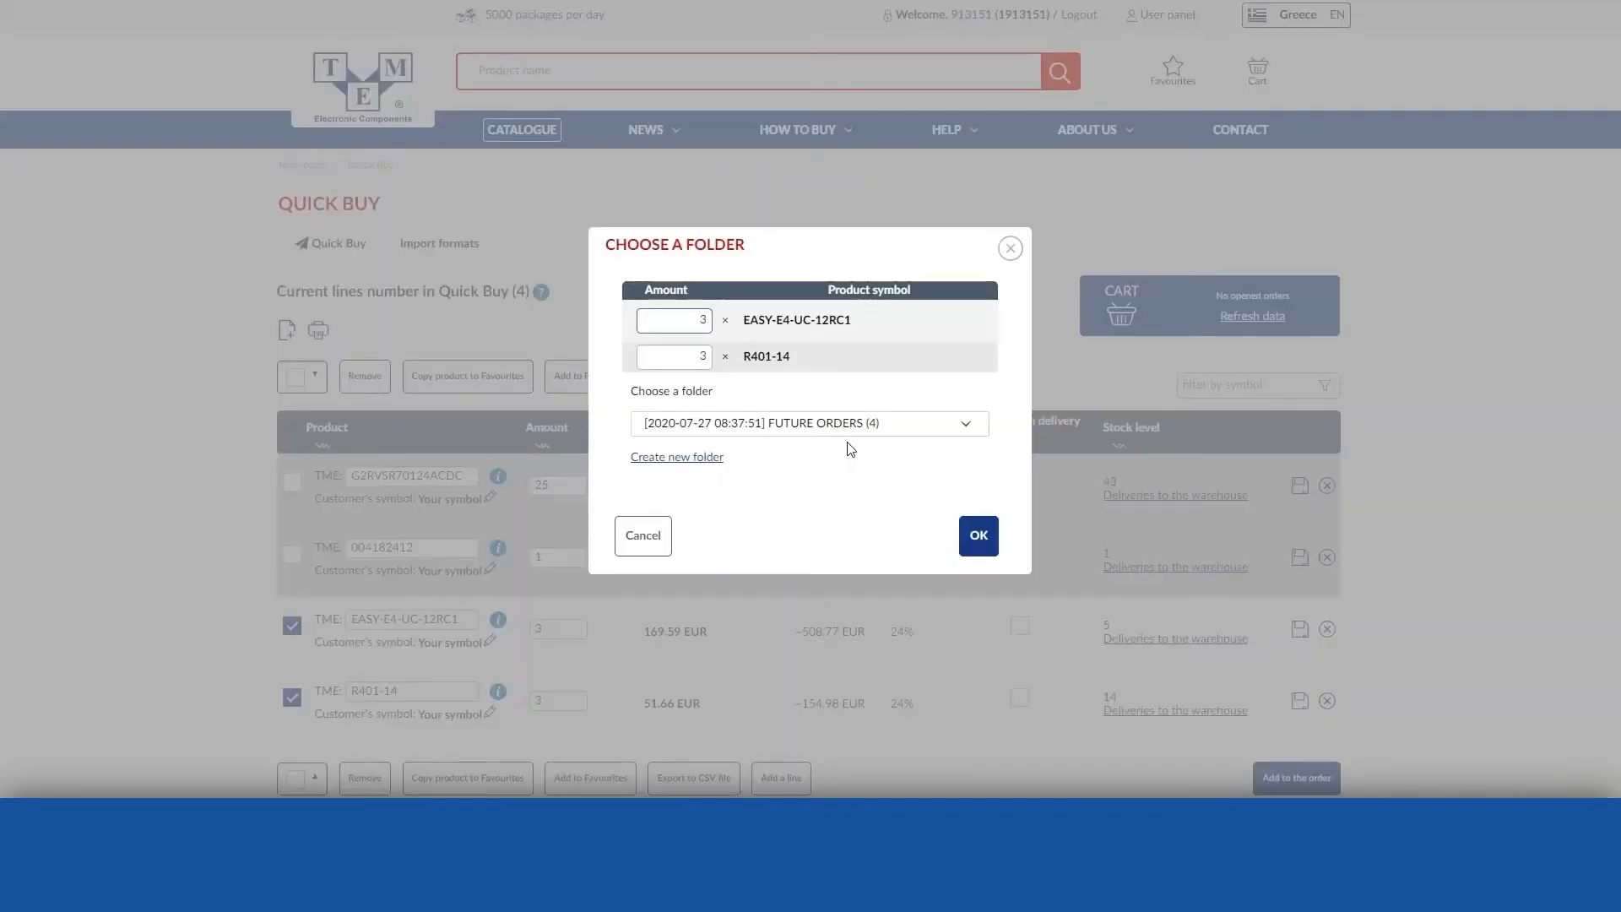
{"action": "left_click", "coordinate": [809, 423]}
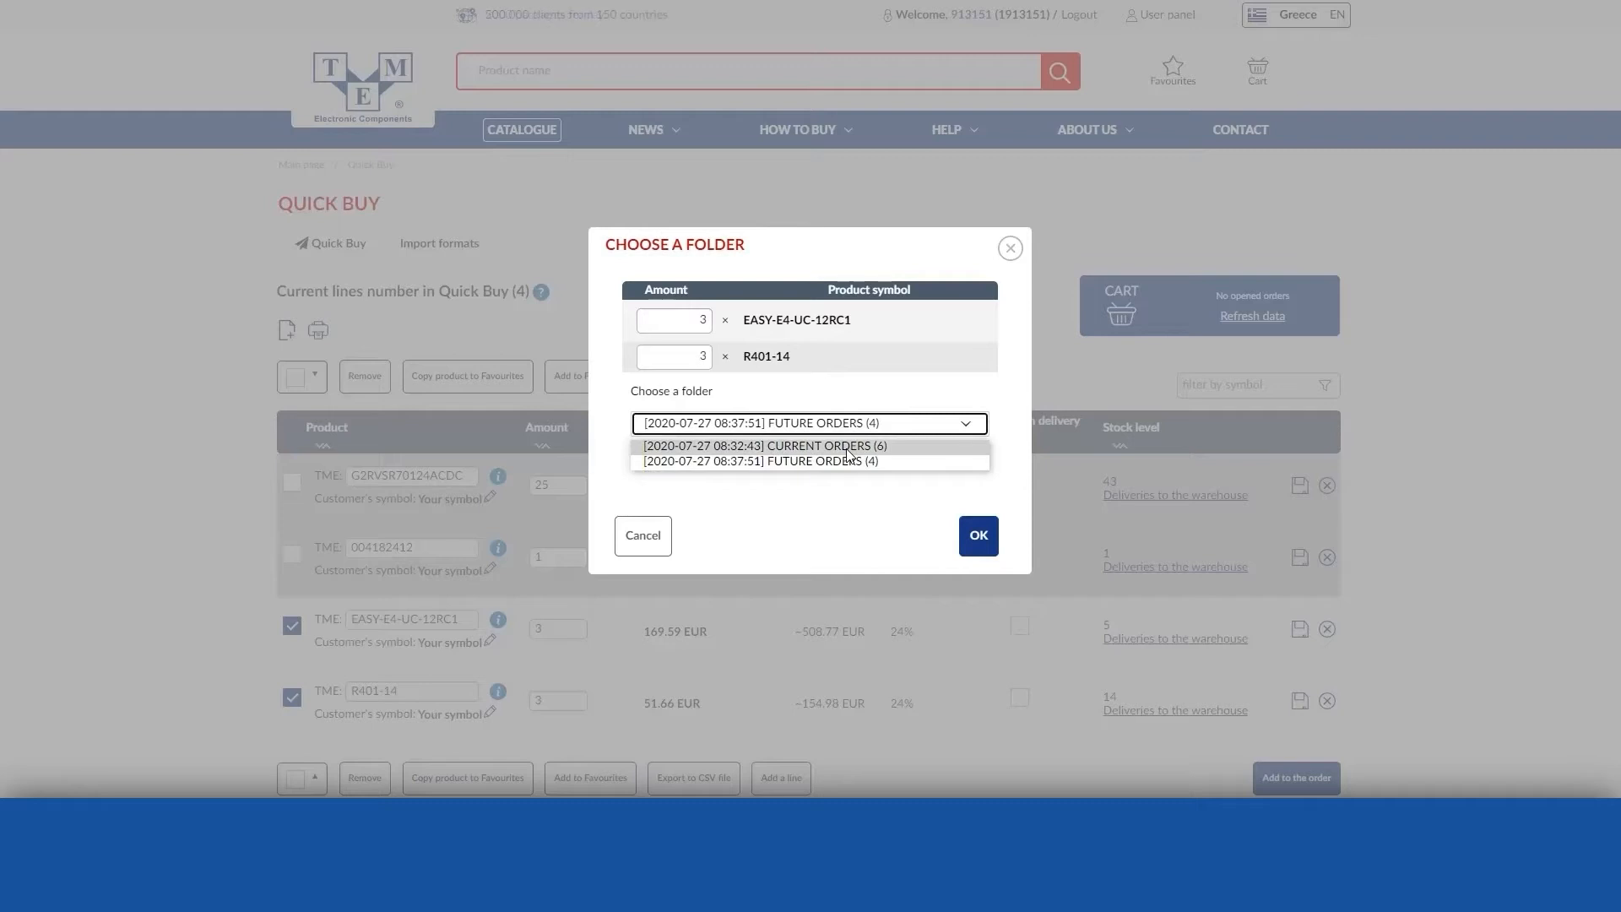
{"action": "left_click", "coordinate": [763, 445]}
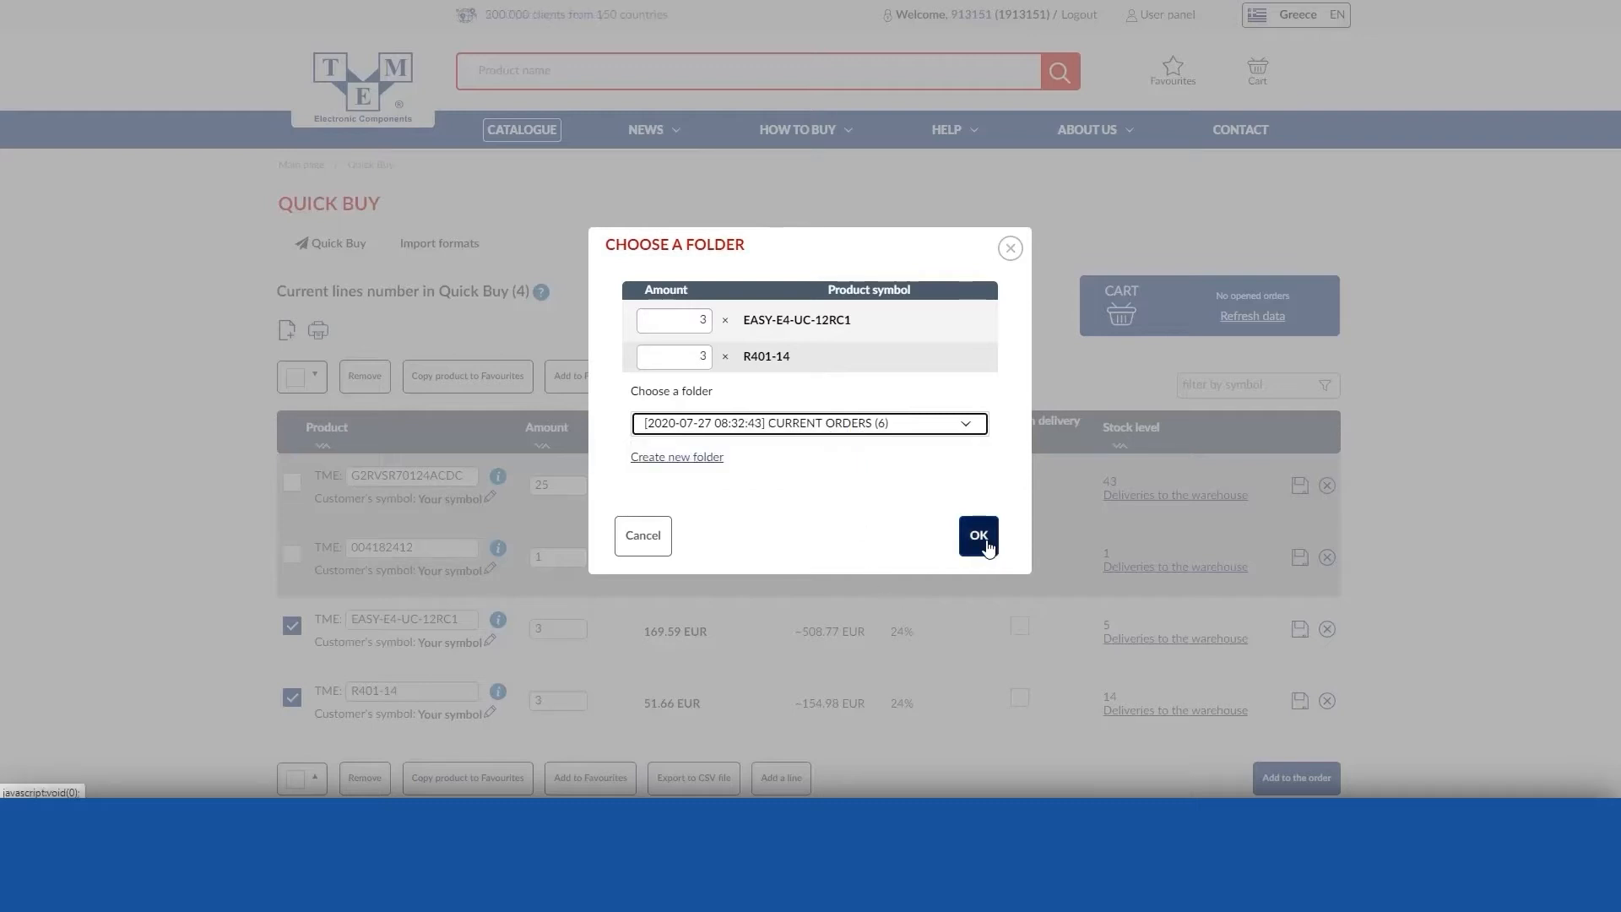
{"action": "left_click", "coordinate": [976, 535]}
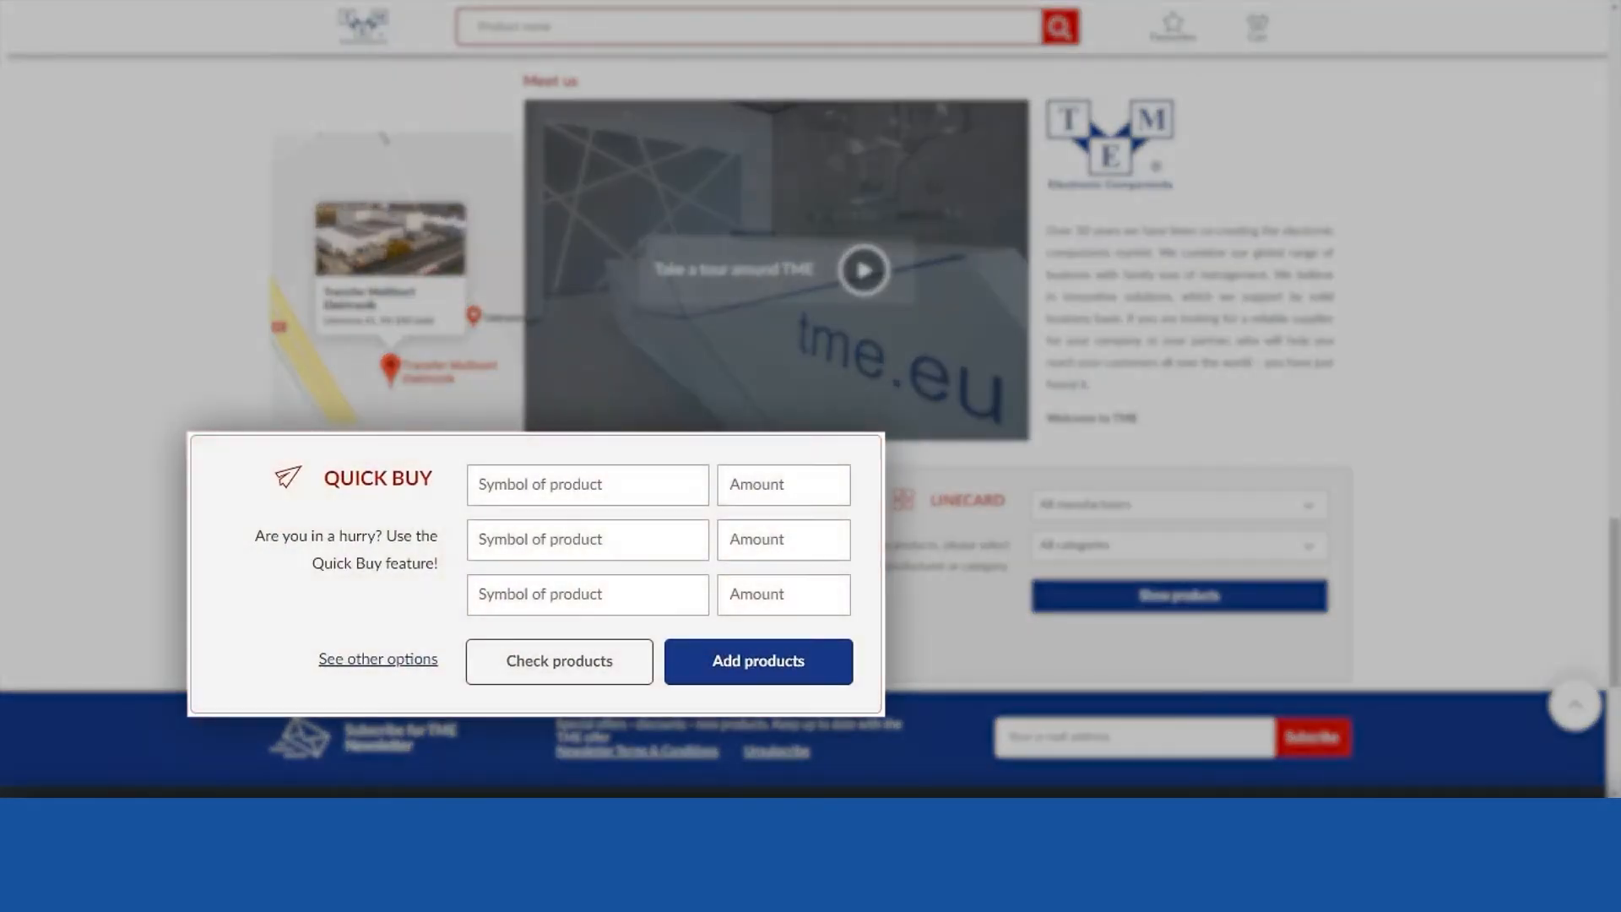
Go to the home page's Quick Buy widget for symbols and amounts.
{"action": "left_click", "coordinate": [756, 660]}
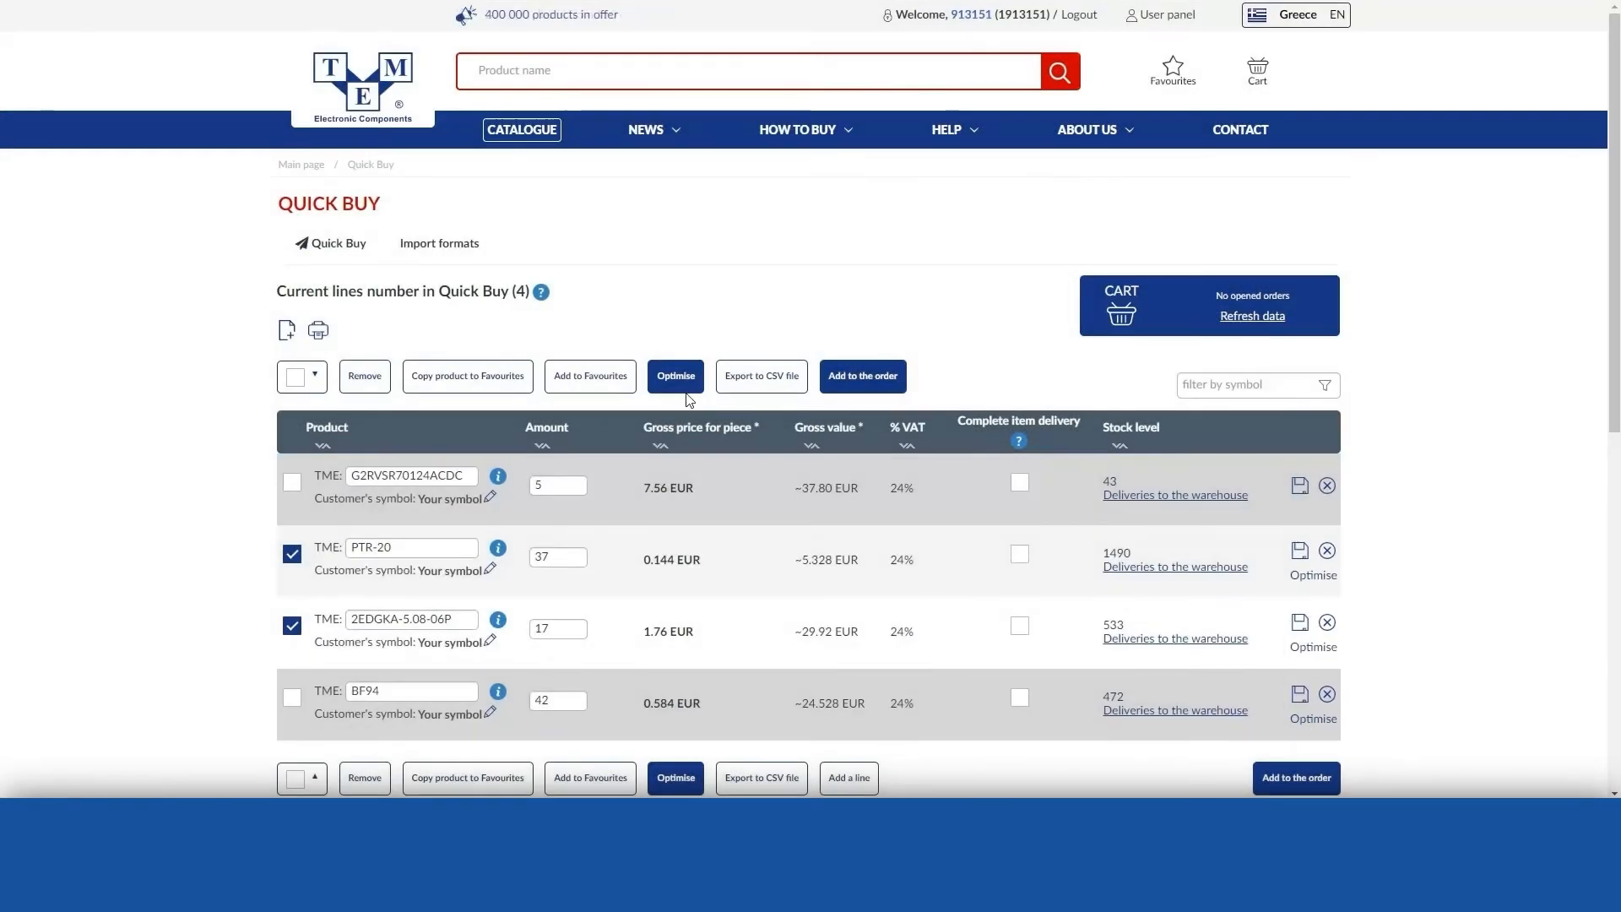
Optimise quantities: PTR-20 to 50, 2EDGKA-5.08-06P to 25, BF94 to 50.
{"action": "left_click", "coordinate": [675, 375]}
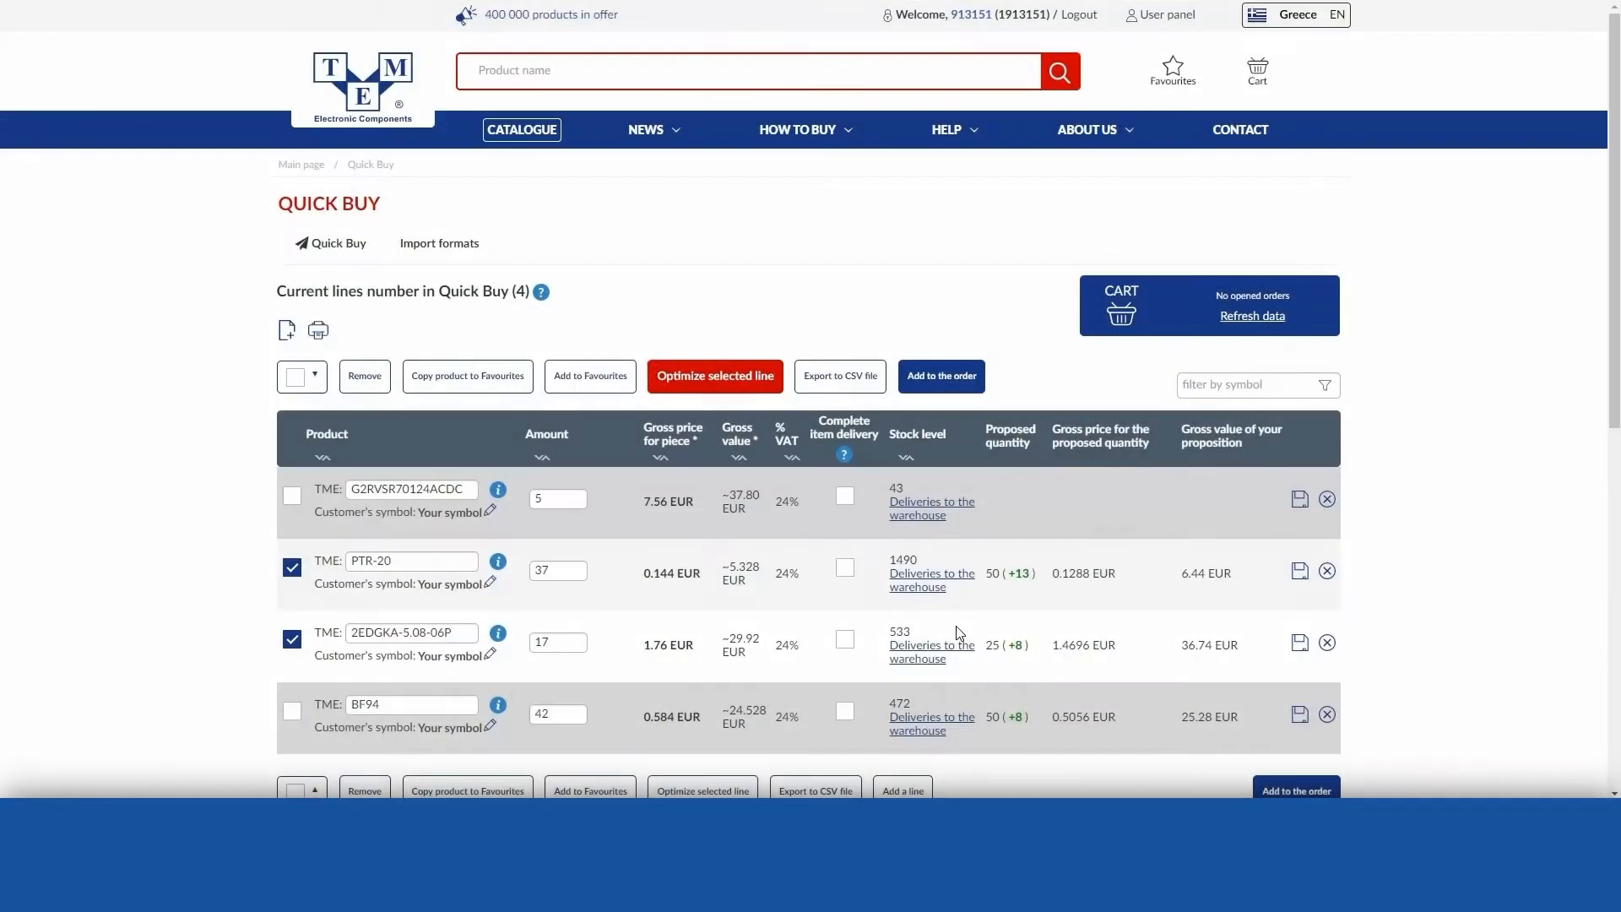
{"action": "left_click", "coordinate": [714, 375]}
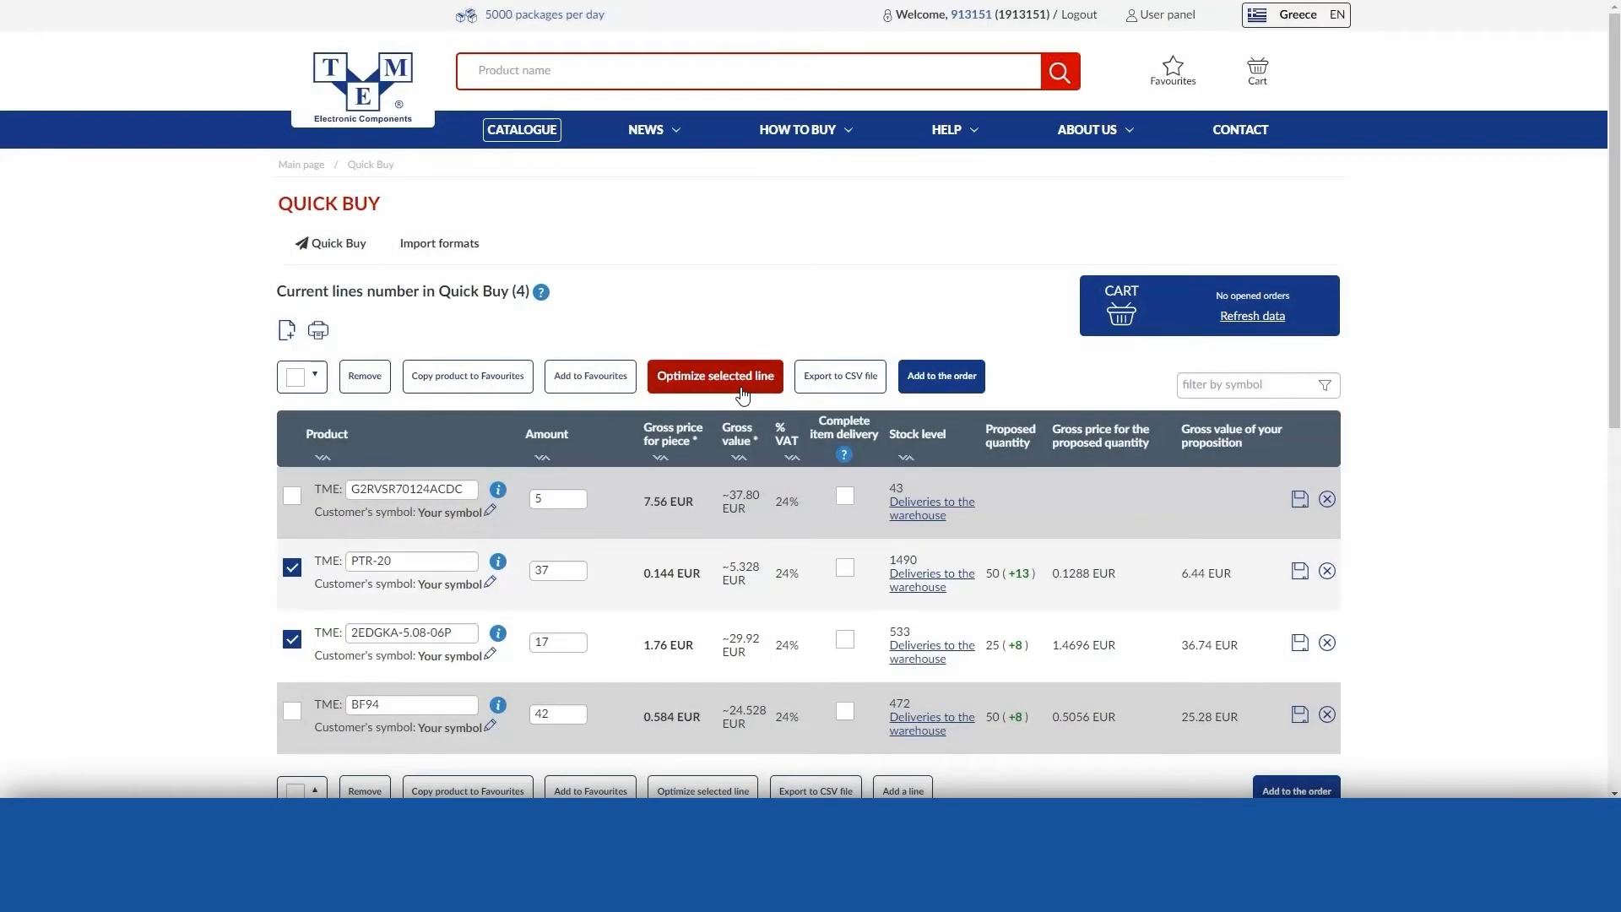
{"action": "left_click", "coordinate": [713, 375]}
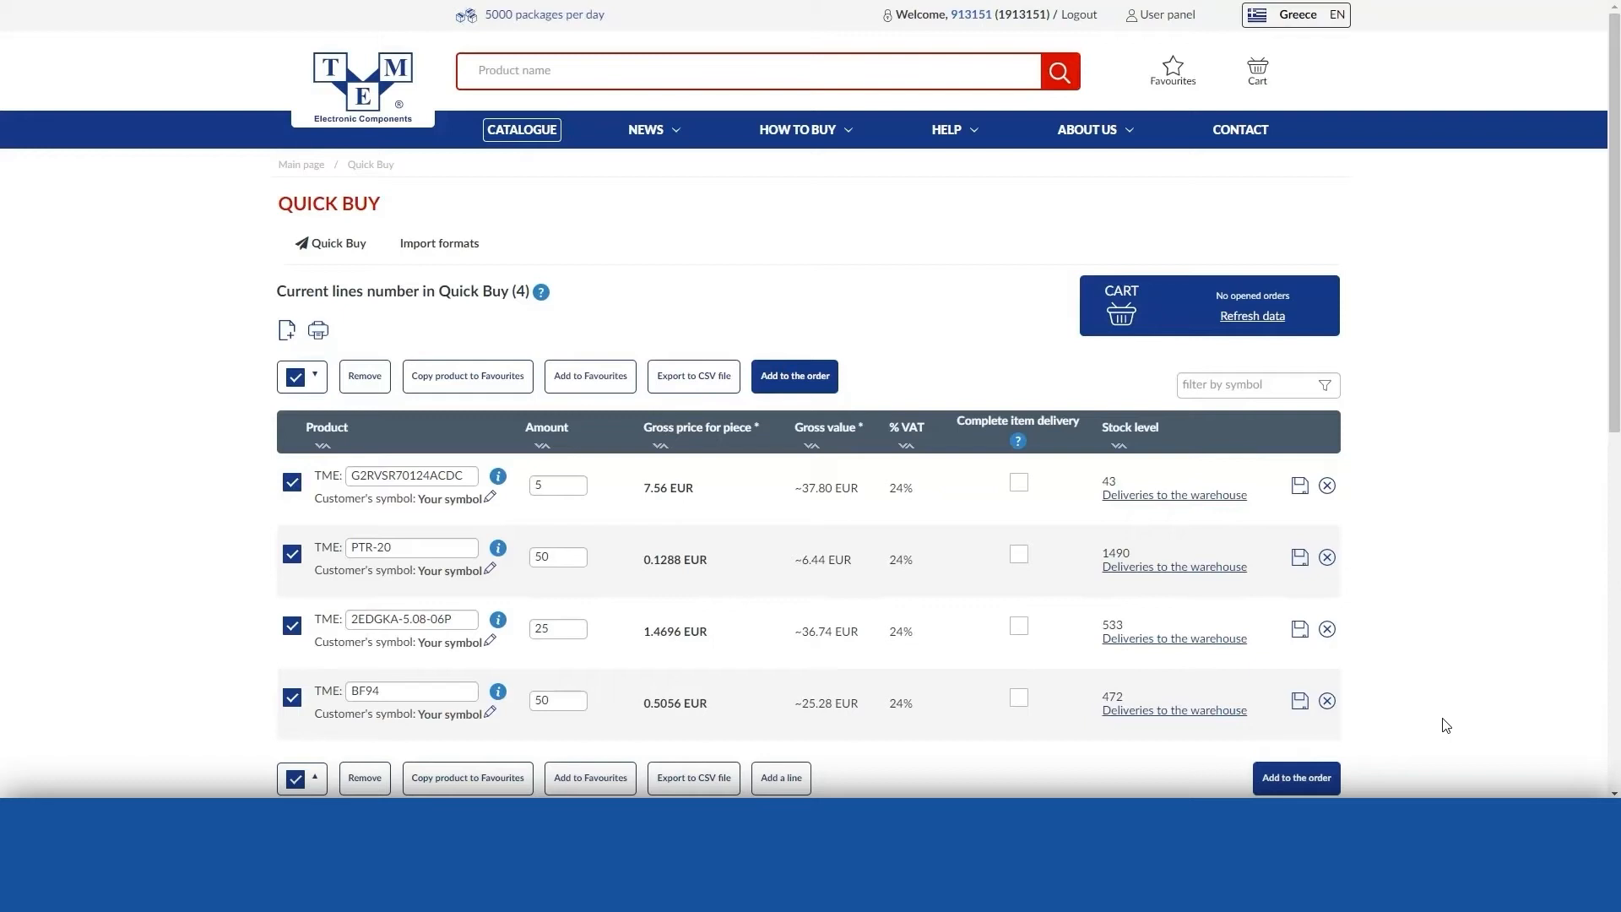
{"action": "left_click", "coordinate": [295, 374]}
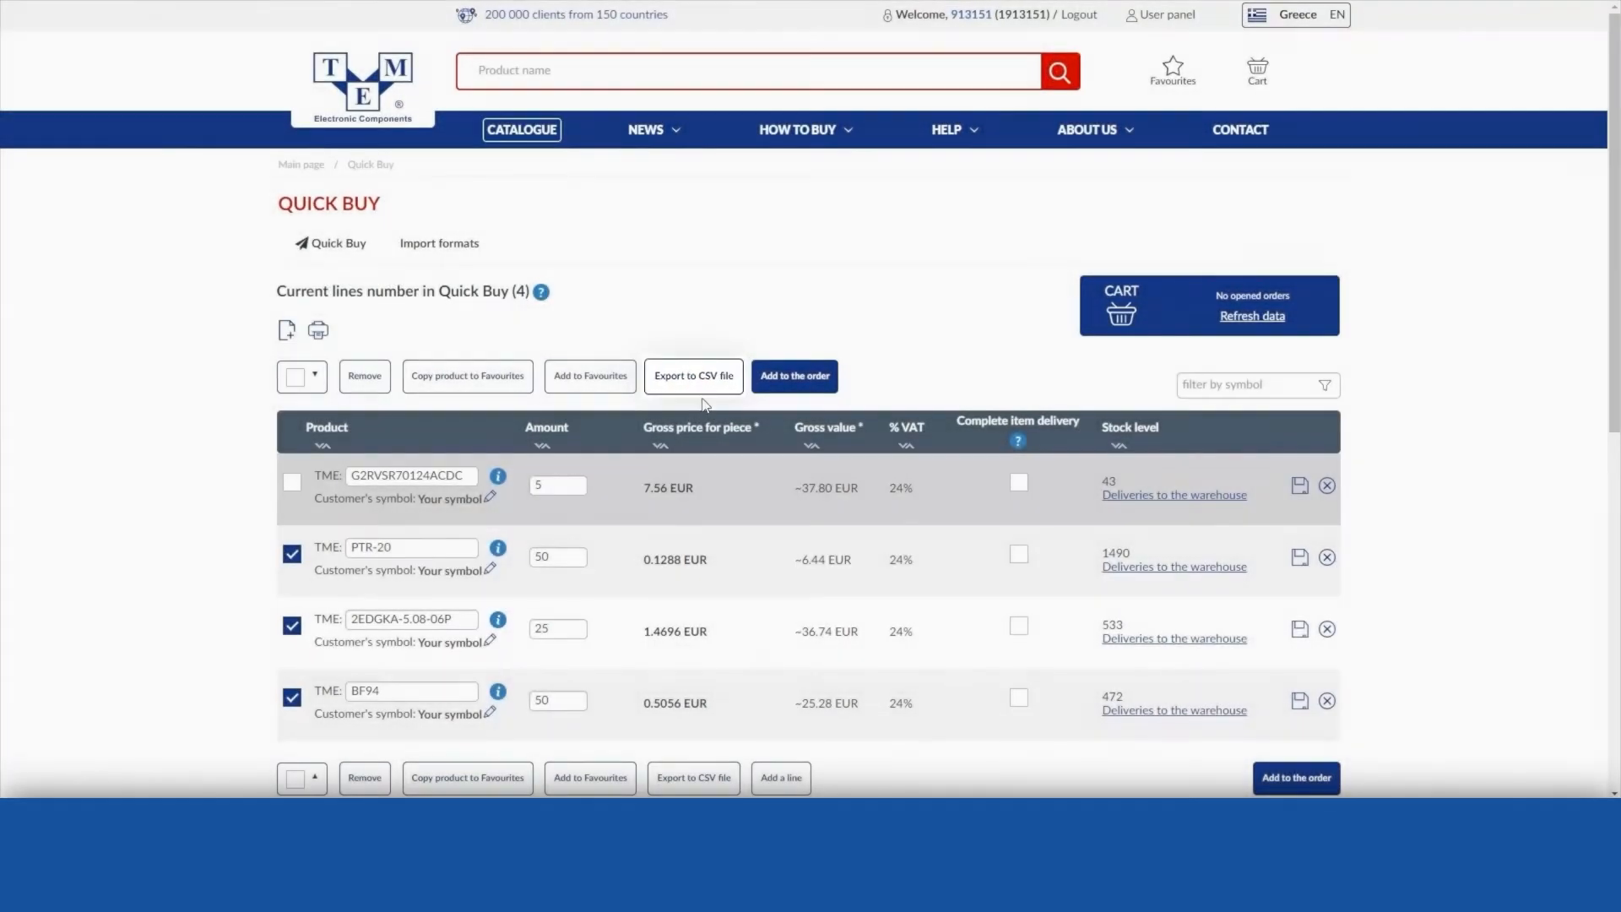
Export PTR-20, 2EDGKA-5.08-06P and BF94 lines to a CSV file.
{"action": "left_click", "coordinate": [694, 375]}
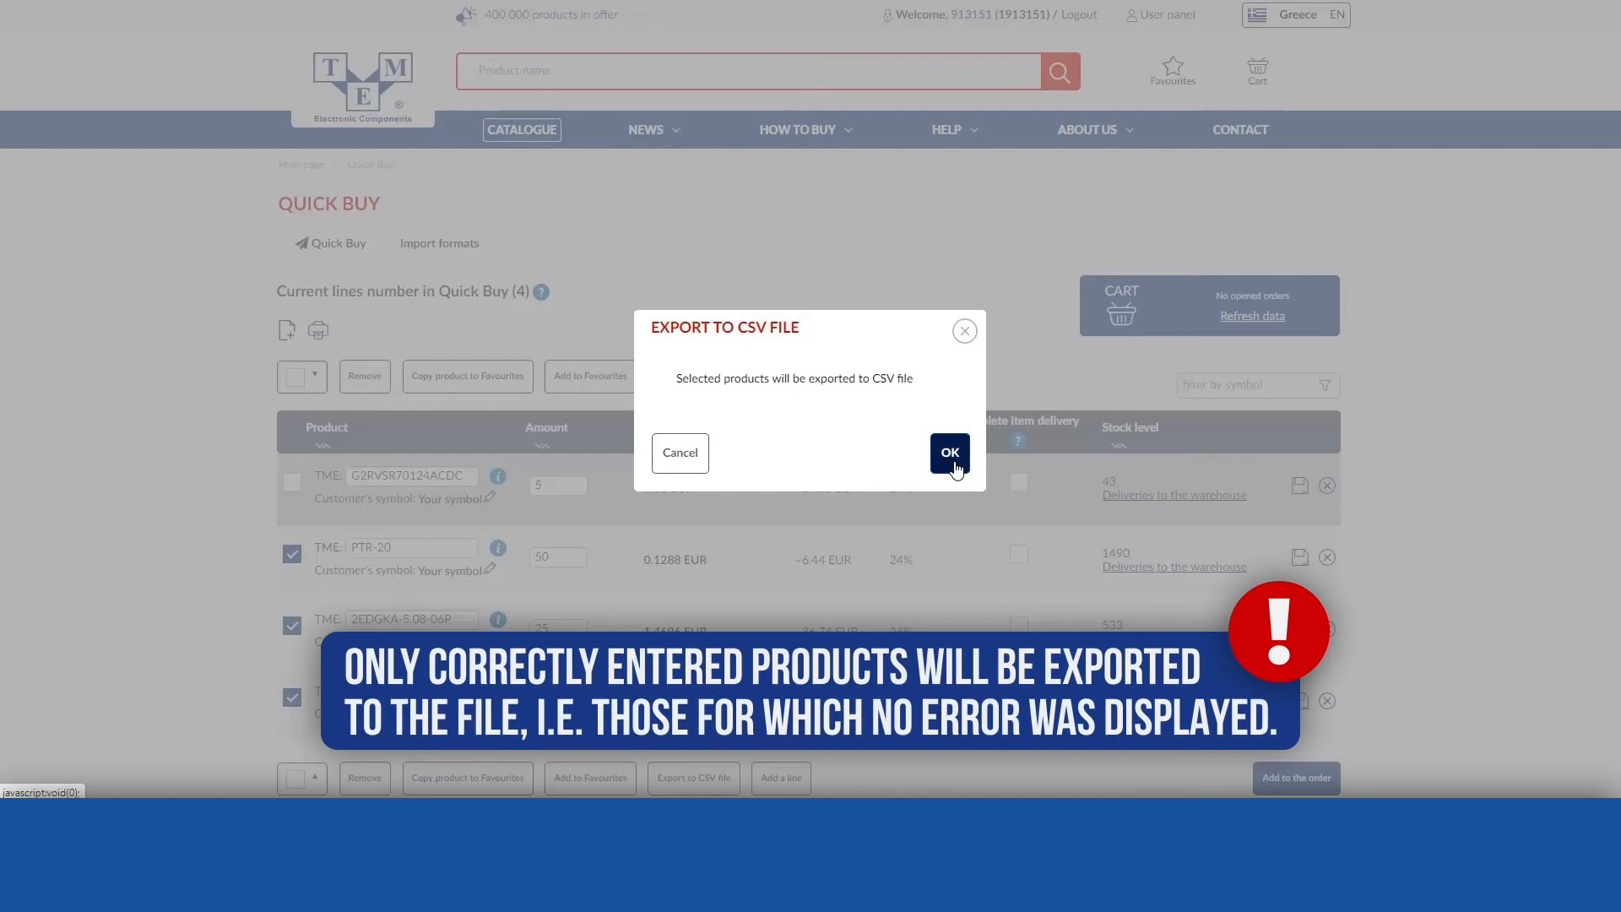
{"action": "left_click", "coordinate": [947, 452]}
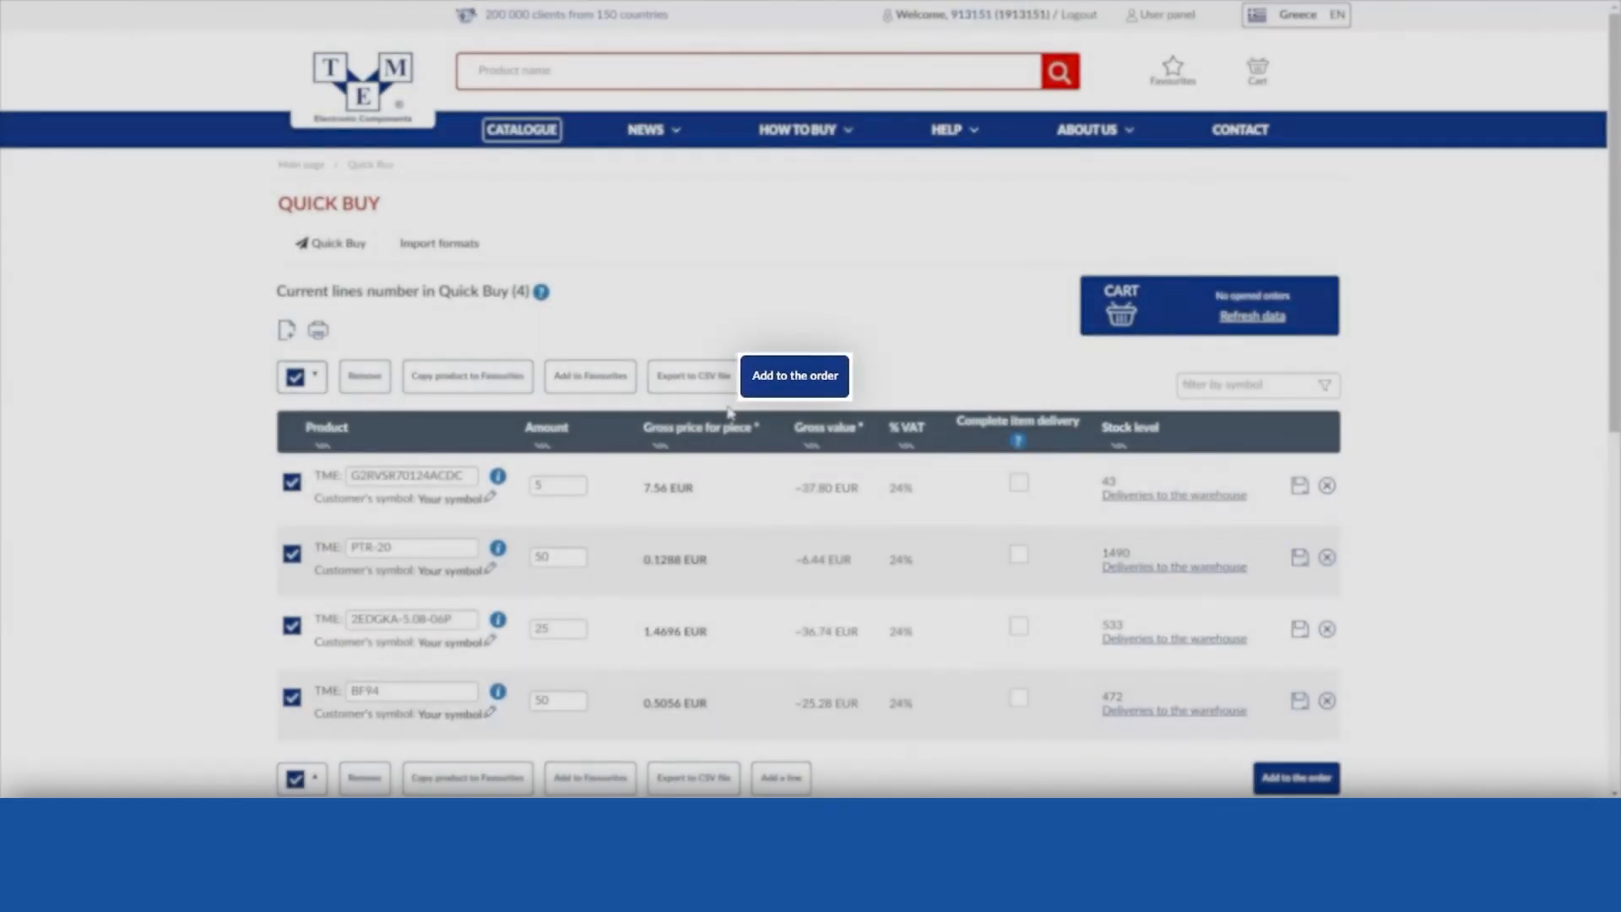
Create new order 8292003 from all four lines, worth 116.08 EUR gross.
{"action": "left_click", "coordinate": [794, 375]}
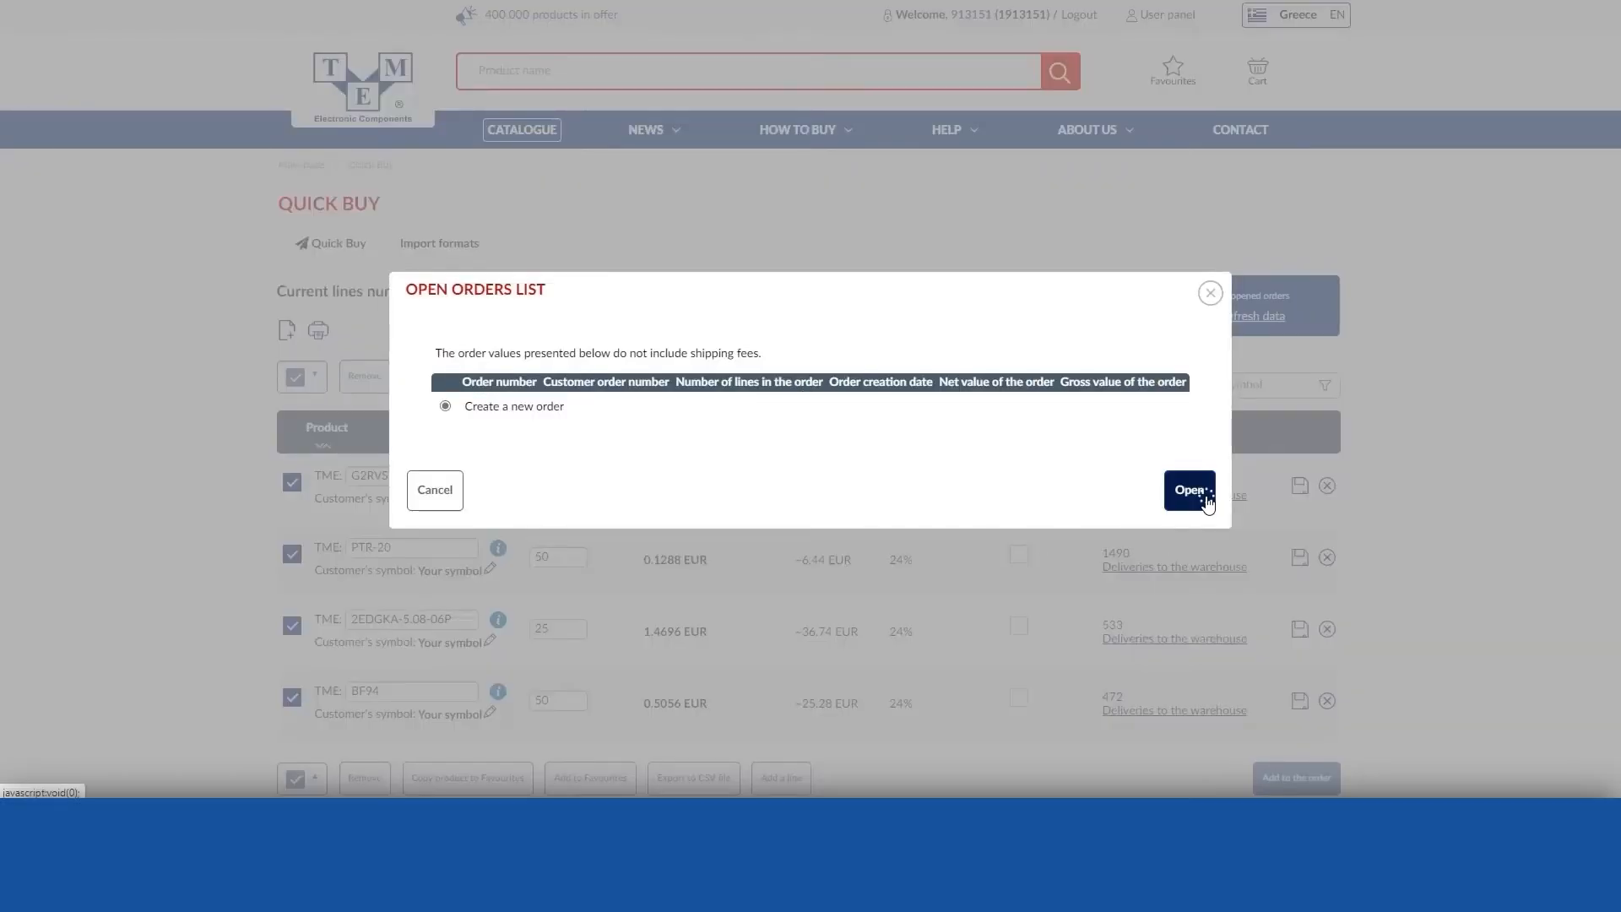
{"action": "left_click", "coordinate": [1188, 489]}
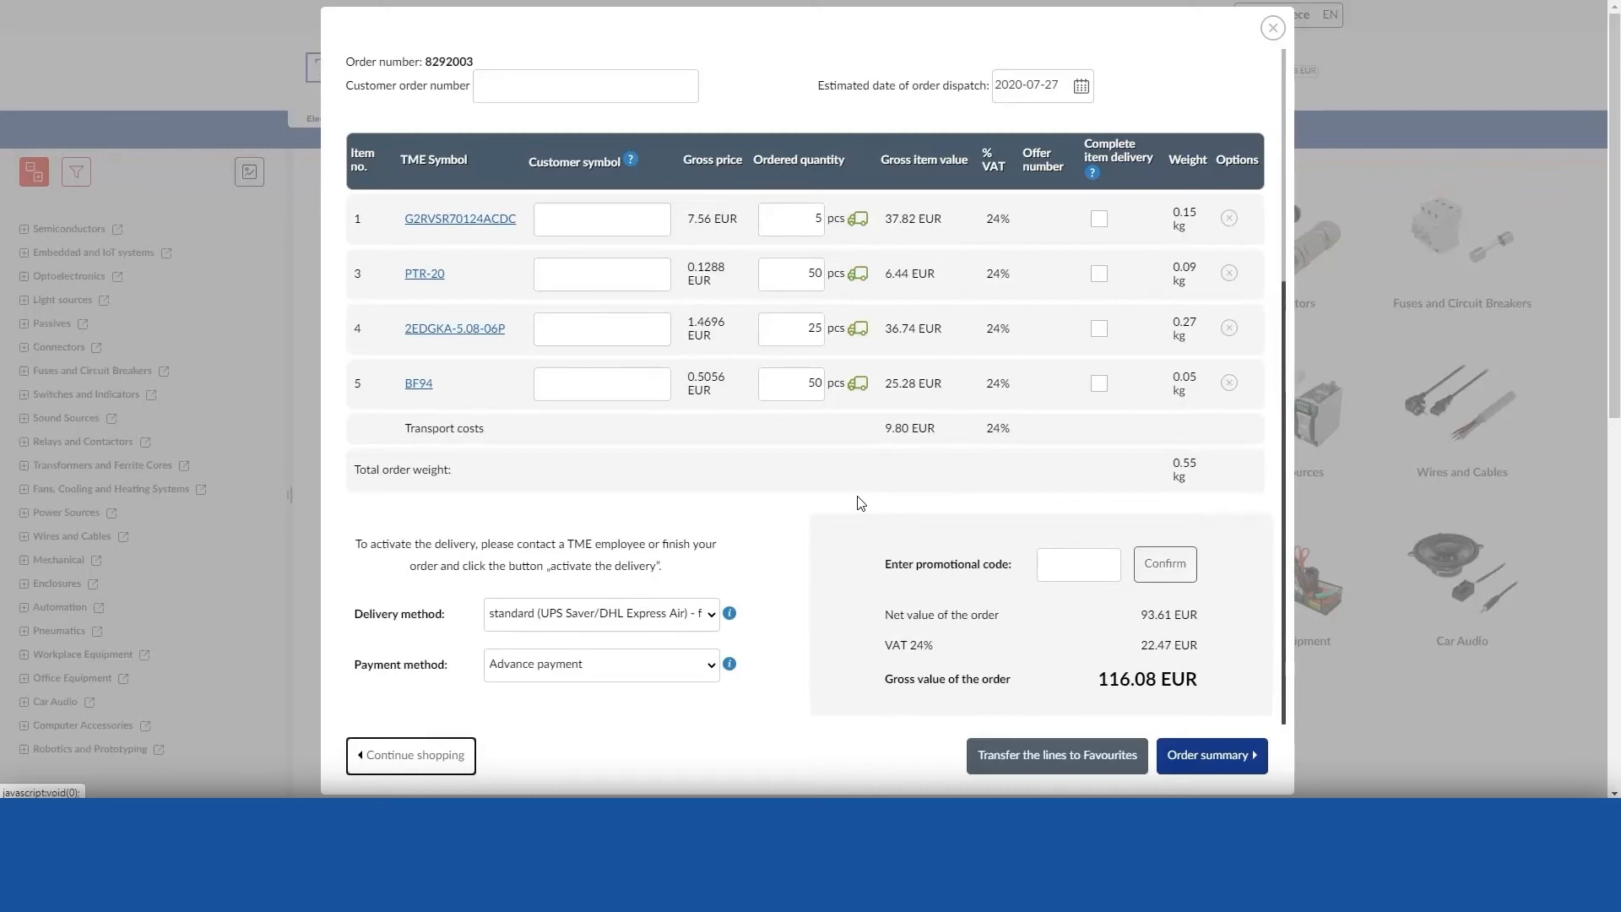
{"action": "left_click", "coordinate": [1272, 28]}
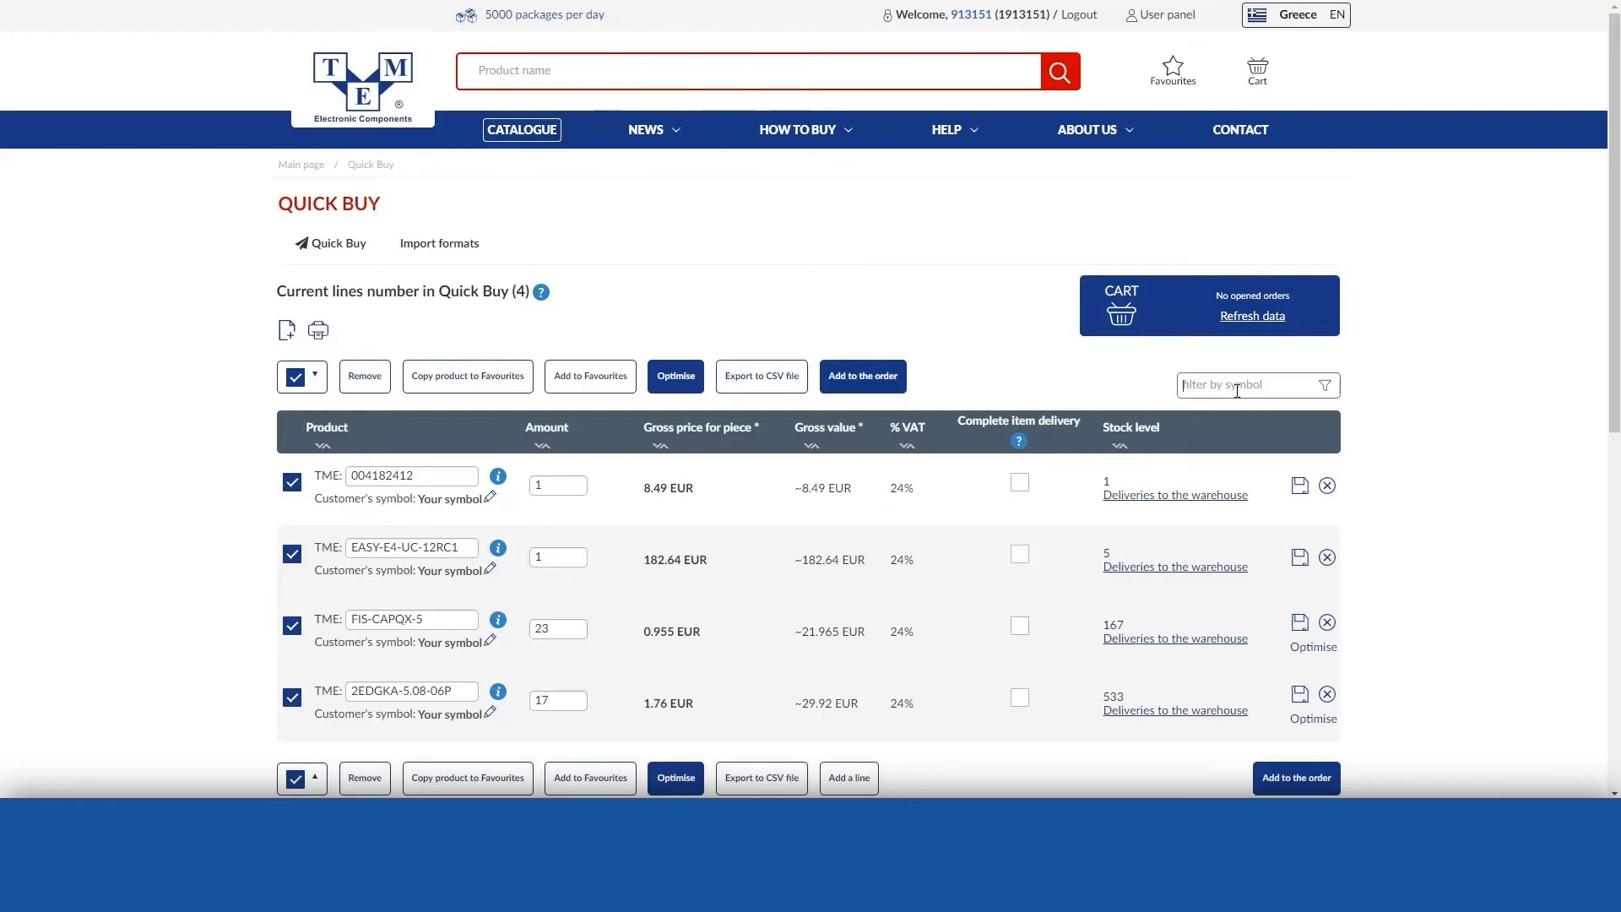
Enter 'easy' in the filter-by-symbol field.
{"action": "type", "text": "easy"}
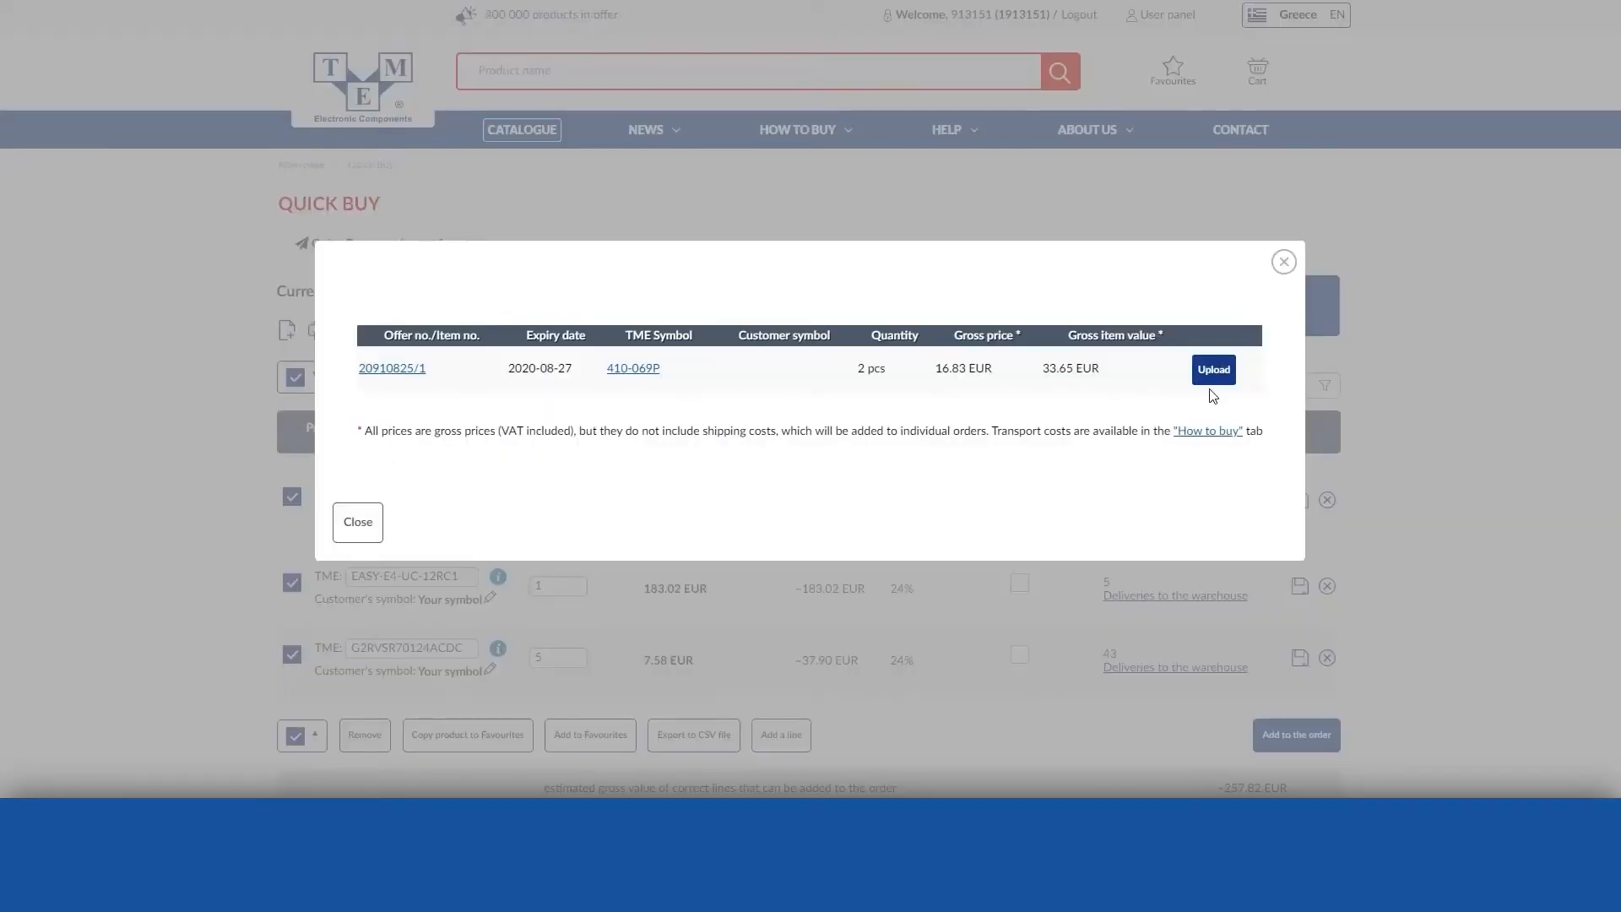
Load offer item 410-069P (2 pcs, offer 20910825/1) over an existing list line.
{"action": "left_click", "coordinate": [1212, 369]}
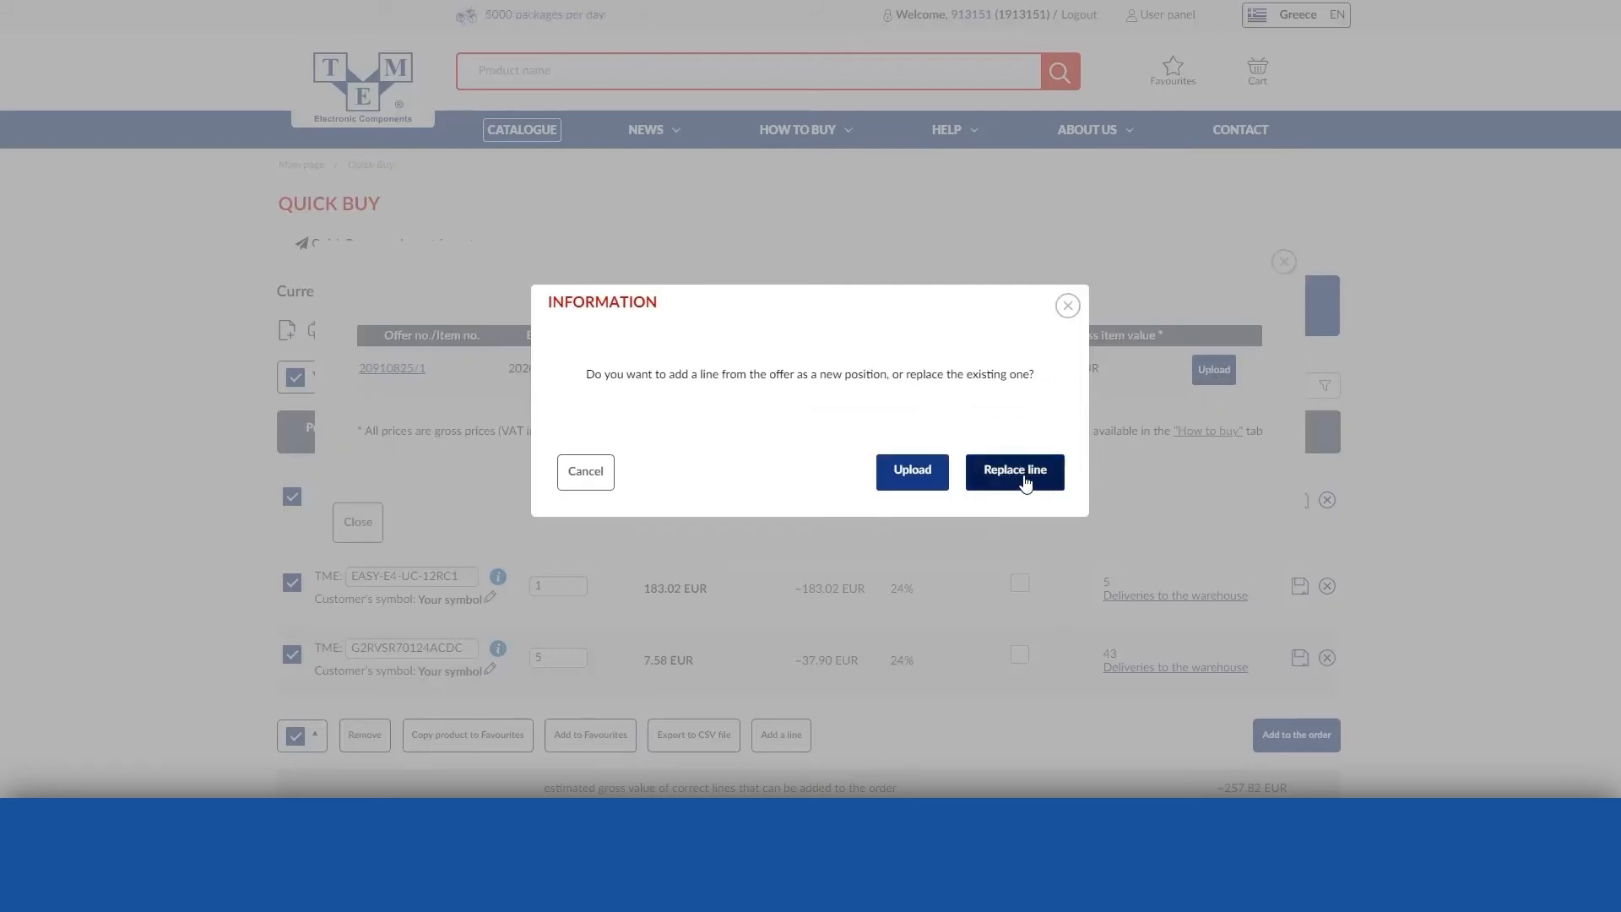
{"action": "left_click", "coordinate": [1012, 470]}
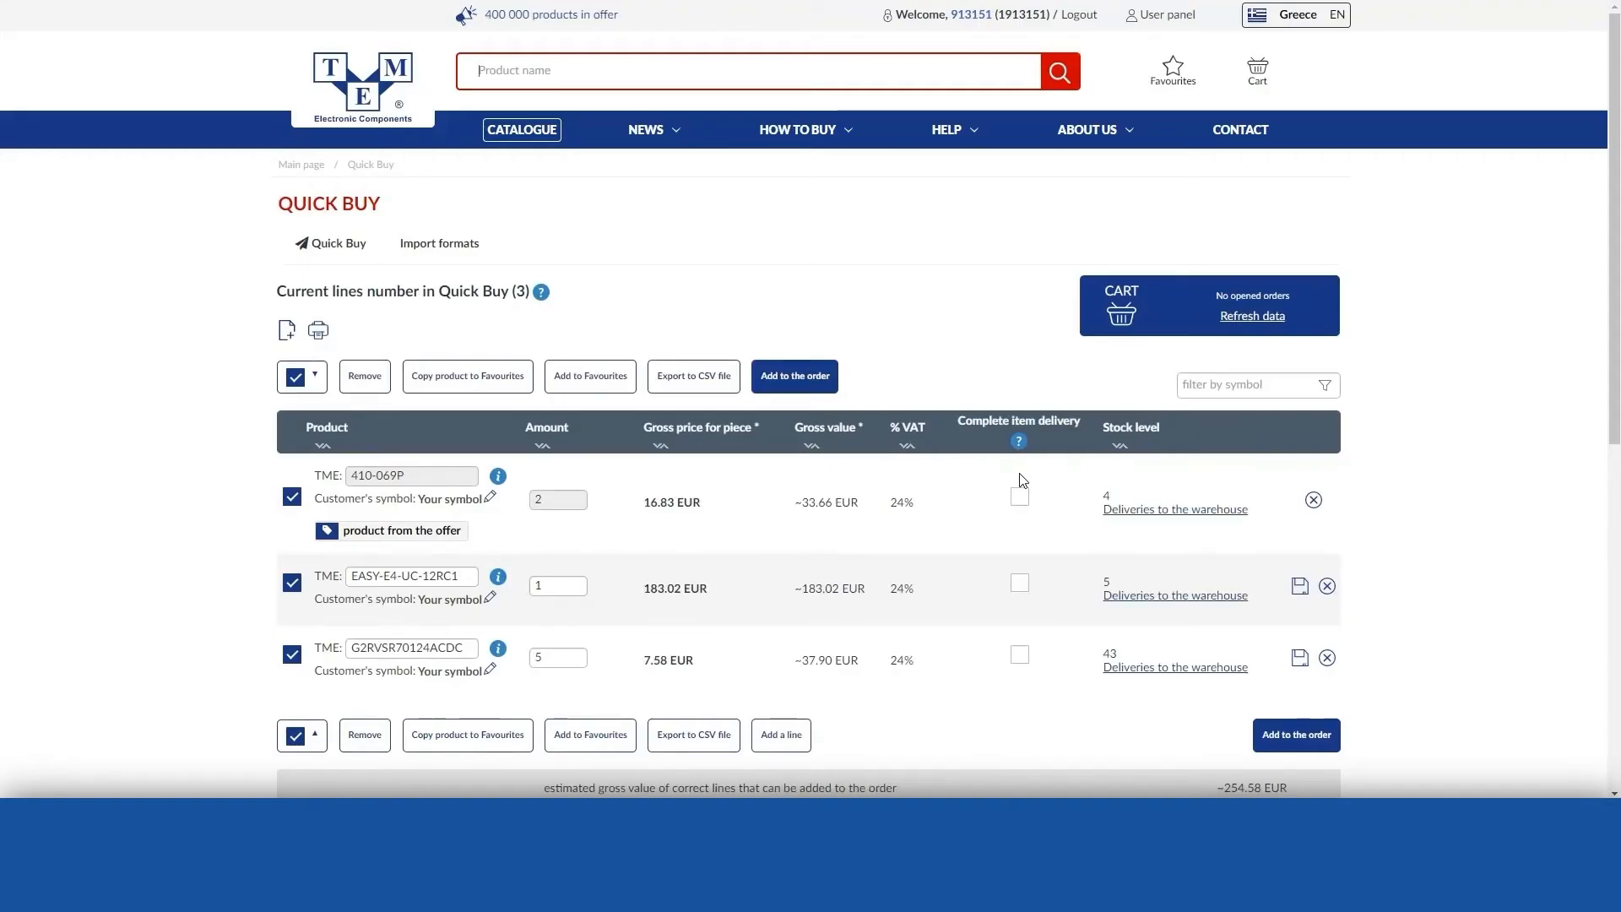
{"action": "mouse_move", "coordinate": [530, 474]}
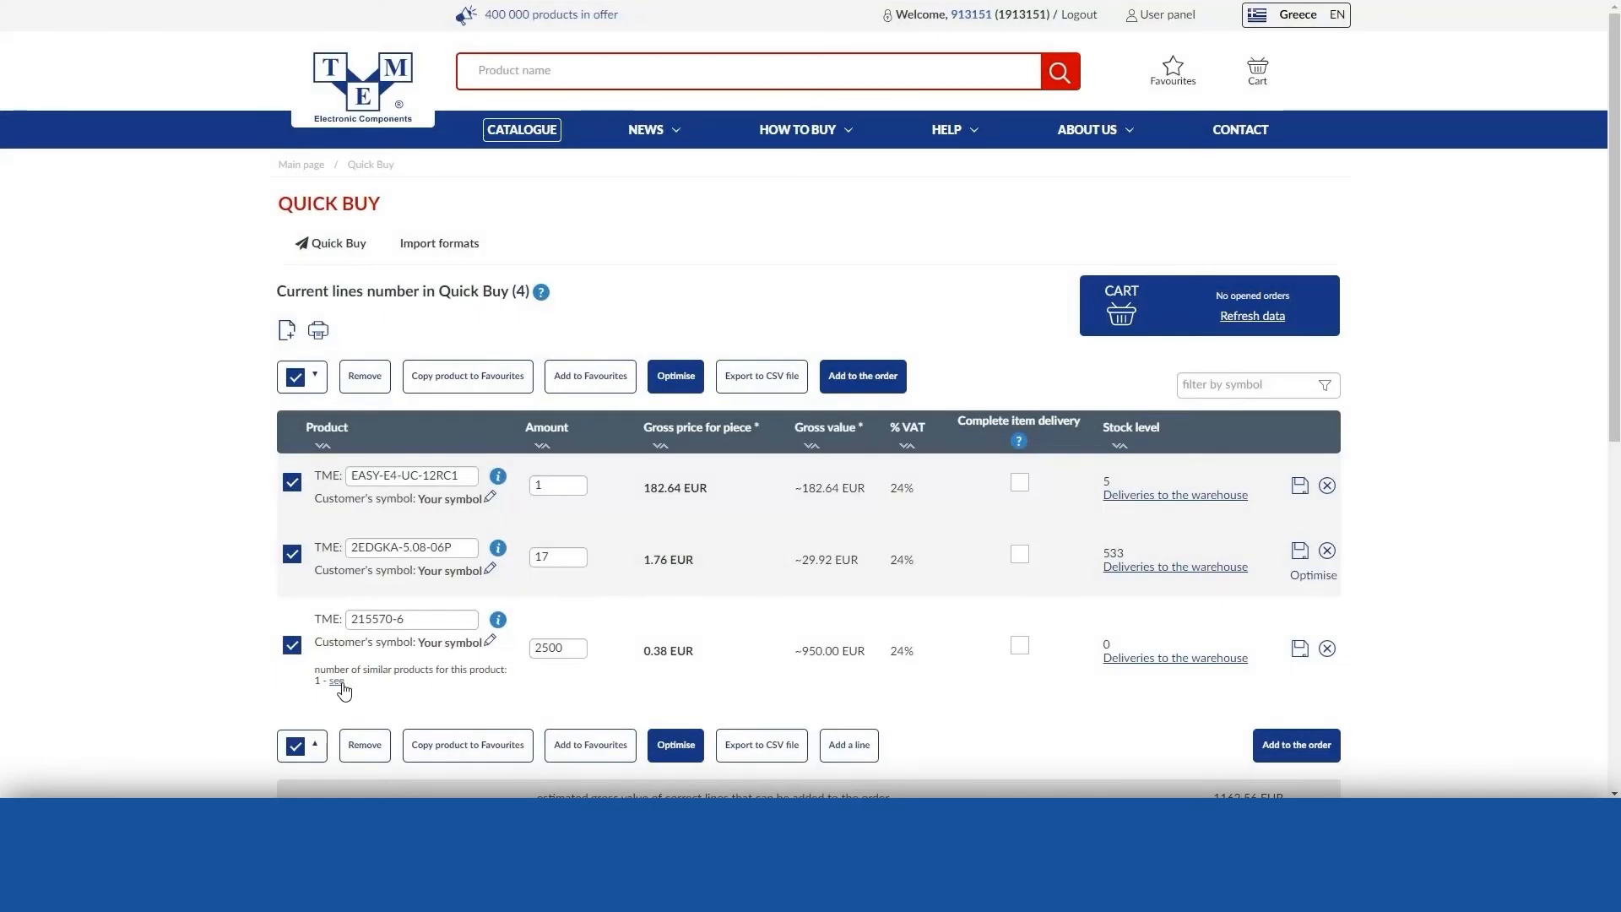
Show similar products for the 215570-6 line and work with the AMP-7-215570-6 suggestion.
{"action": "left_click", "coordinate": [335, 681]}
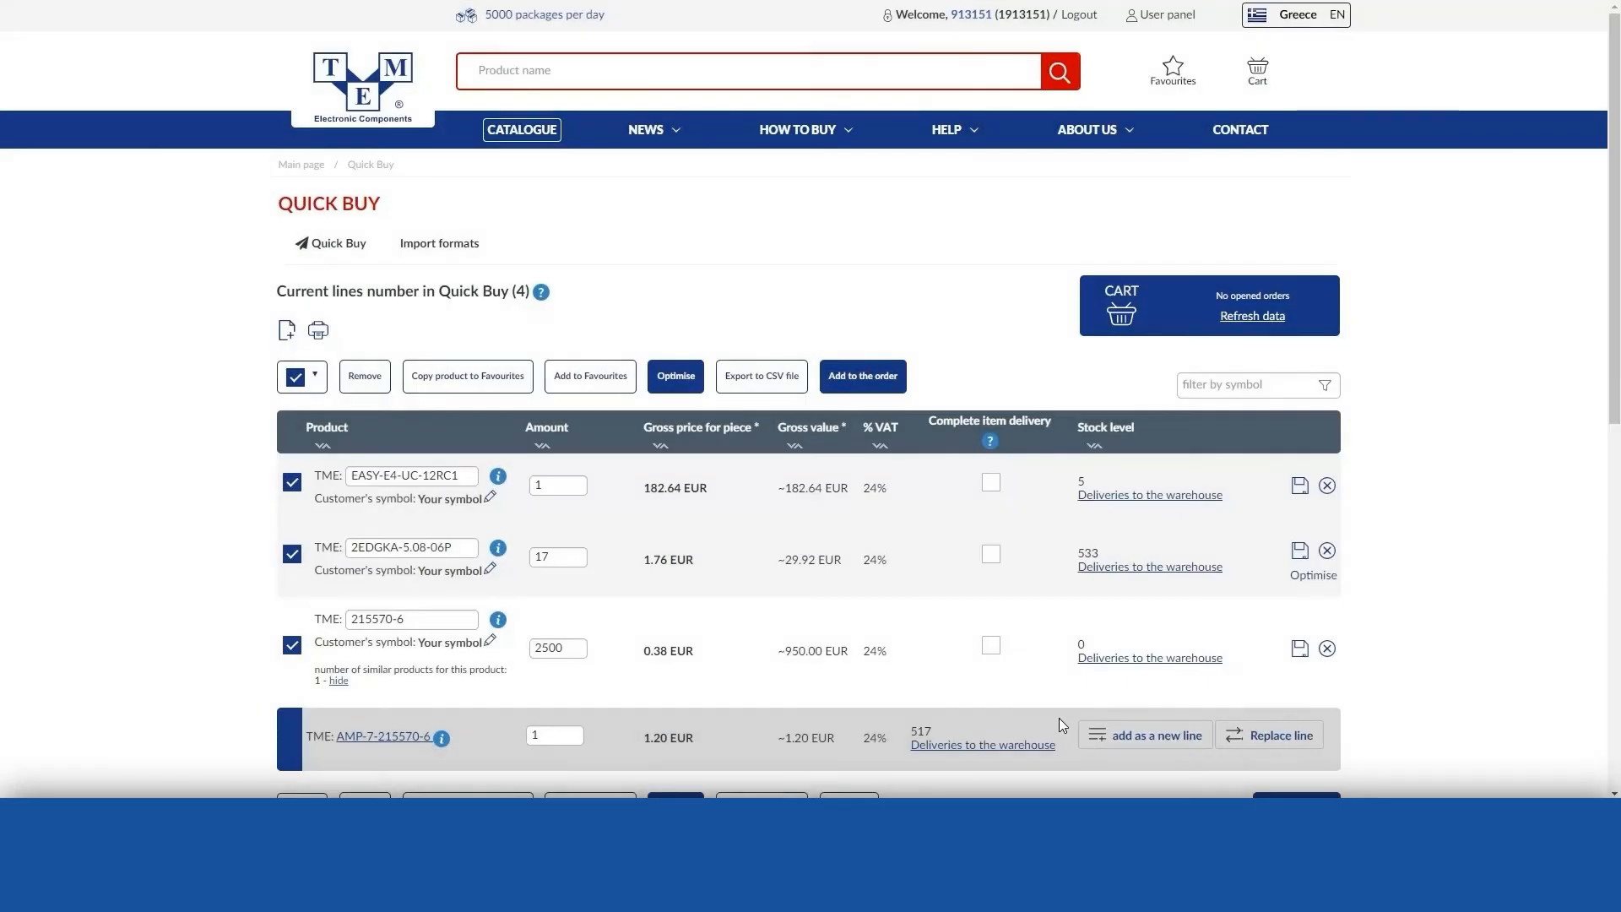
{"action": "left_click", "coordinate": [1268, 733]}
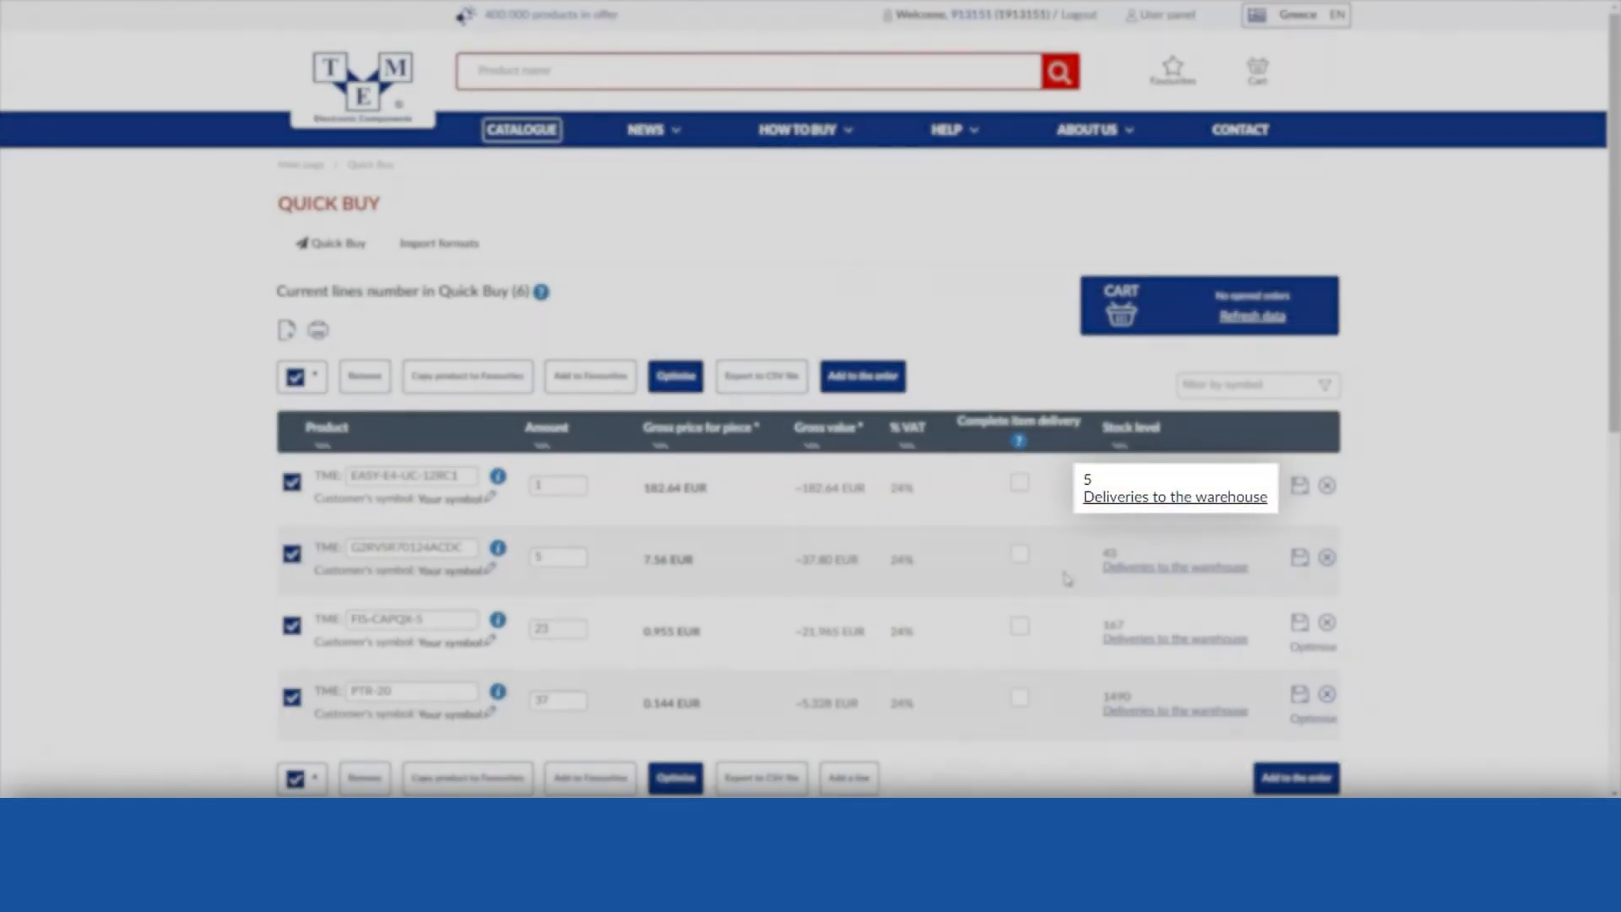
Set an e-mail stock alert for EASY-E4-UC-12RC1: 100 pieces, notify on every increase.
{"action": "left_click", "coordinate": [1174, 496]}
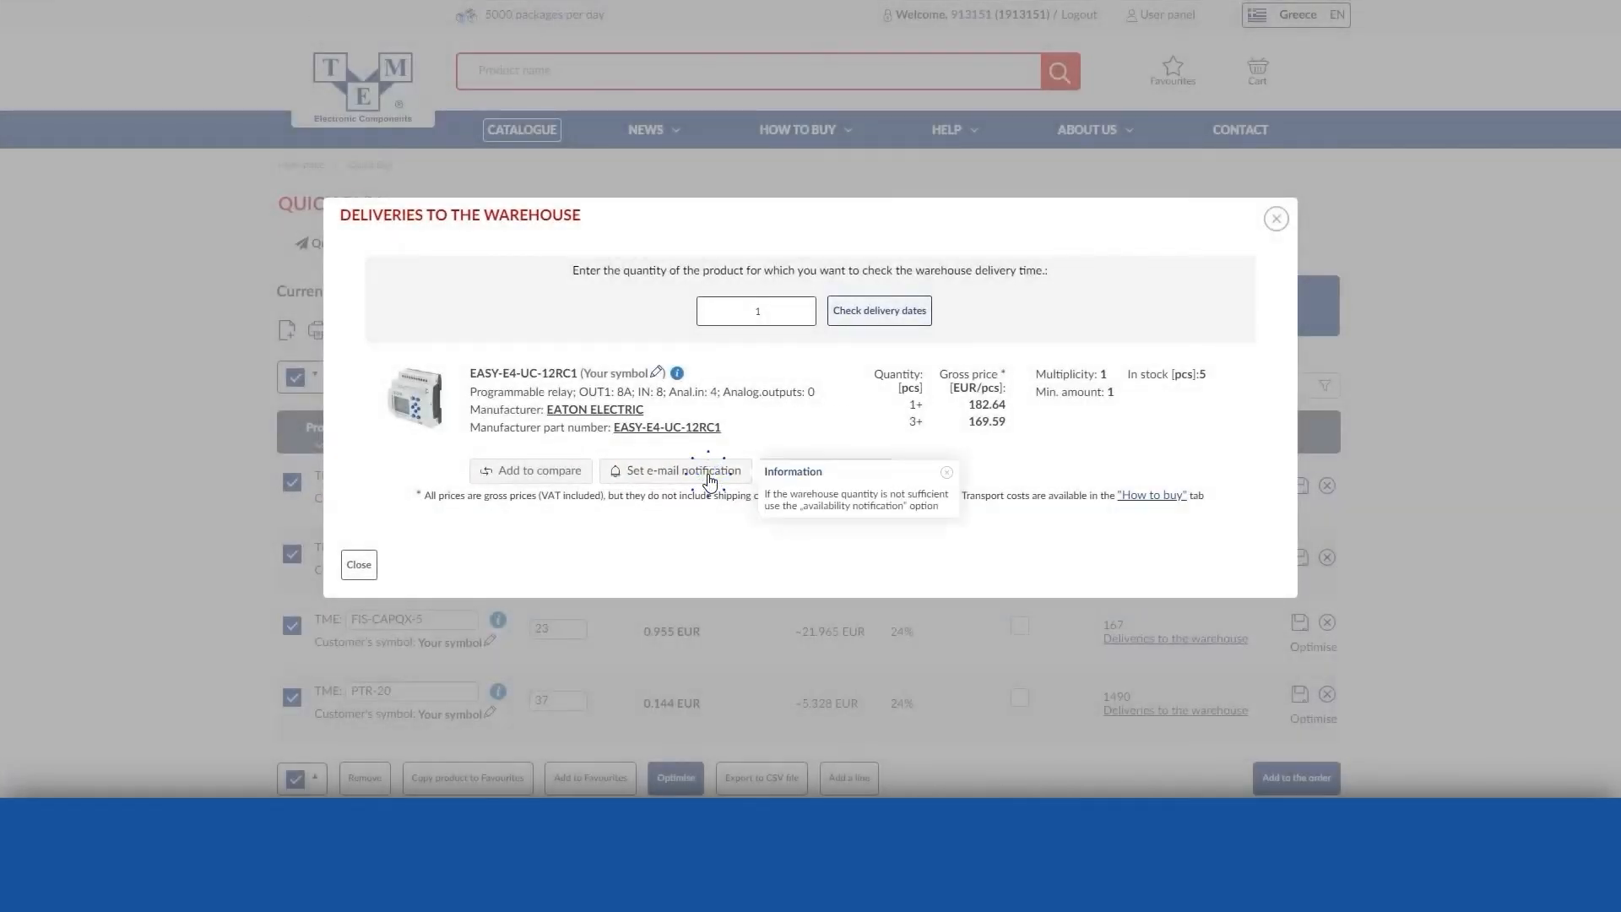
{"action": "left_click", "coordinate": [677, 471]}
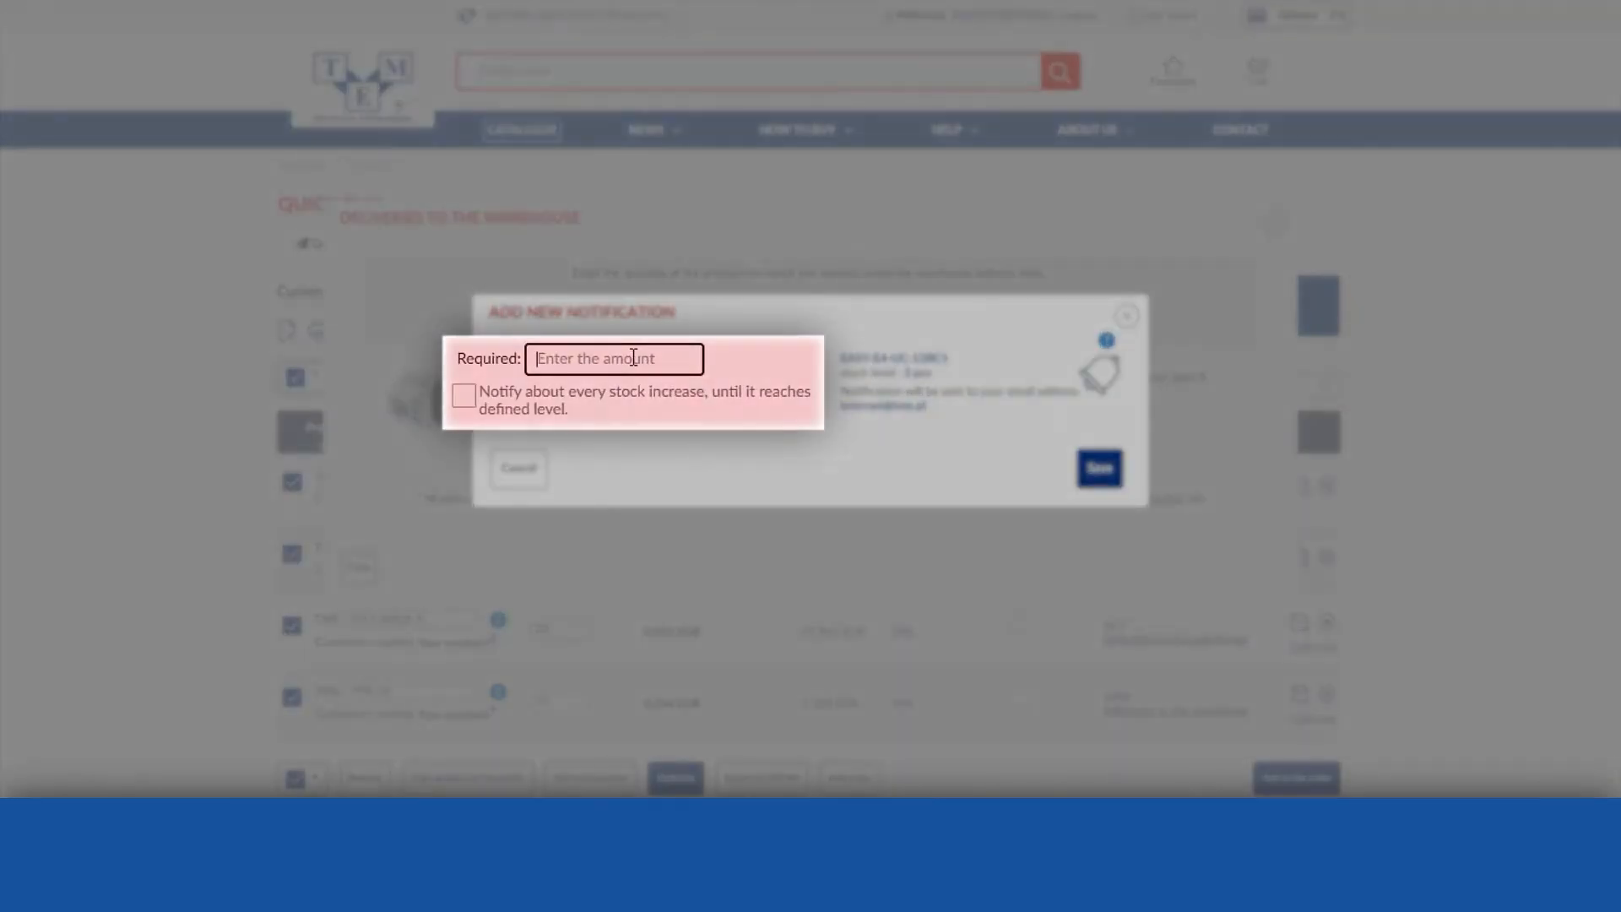
{"action": "type", "text": "100"}
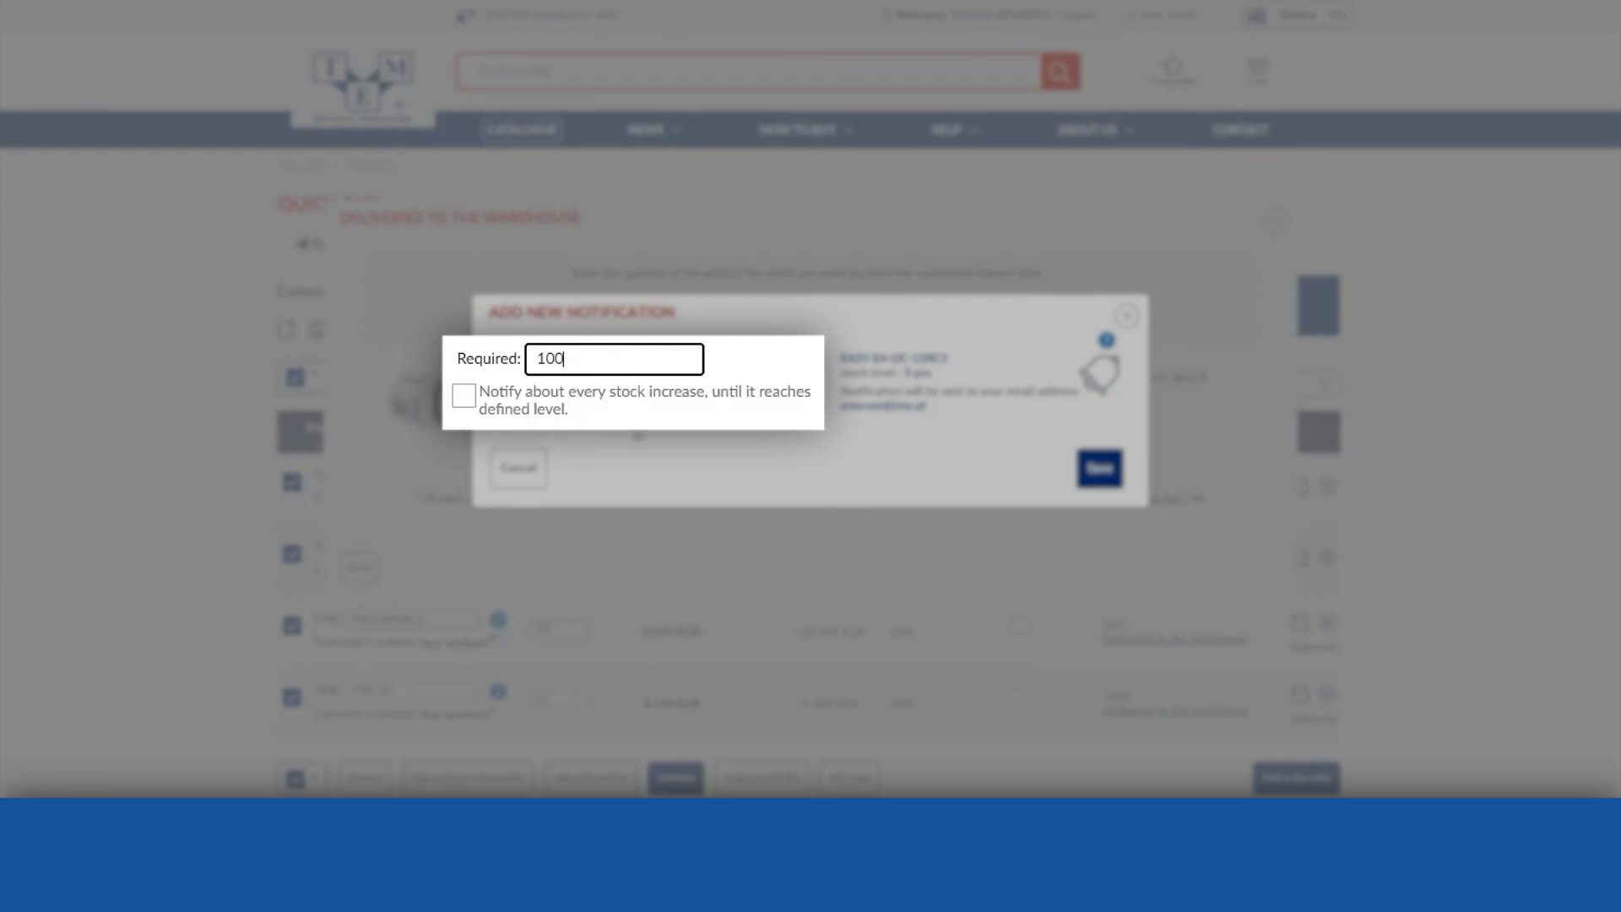
{"action": "left_click", "coordinate": [463, 395]}
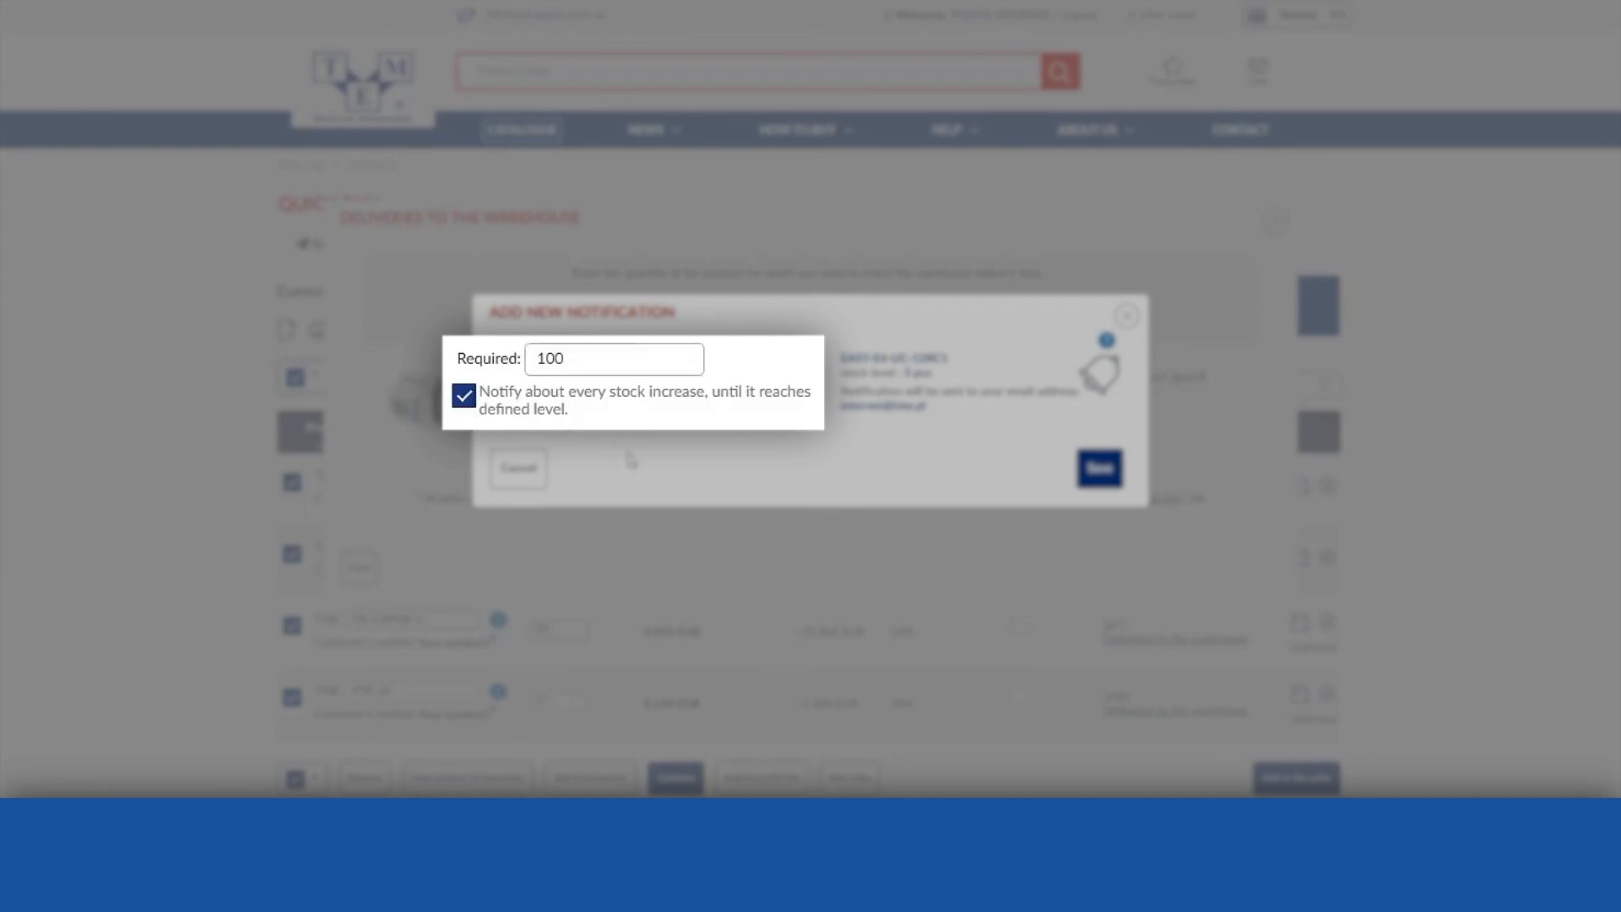